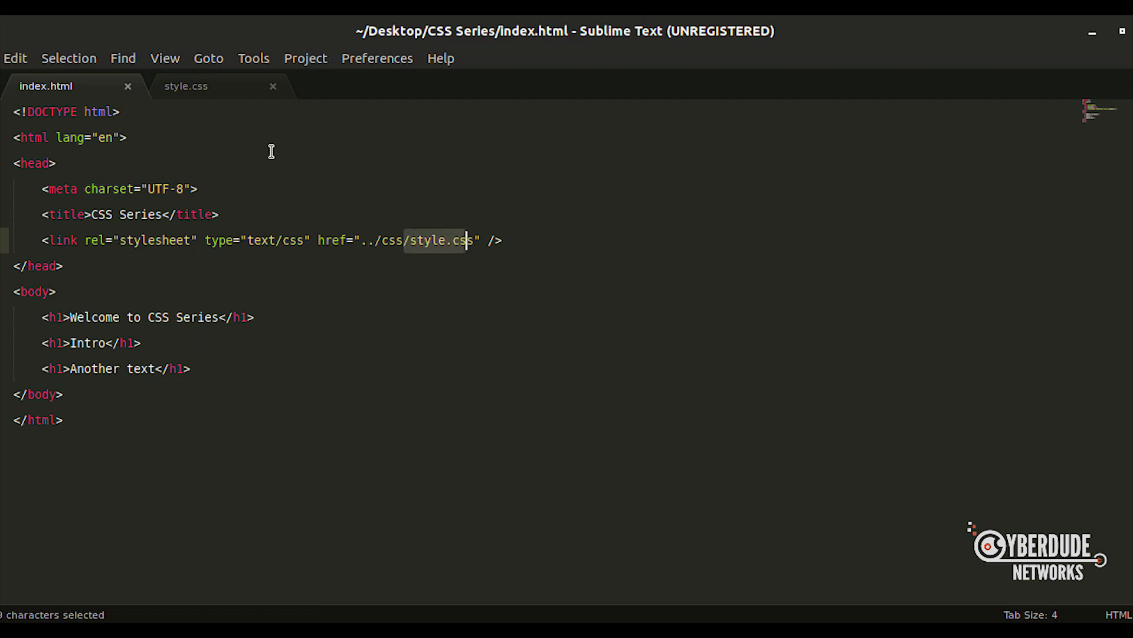
Show style.css and place the cursor inside its h1 rule that colours headings red.
click(186, 86)
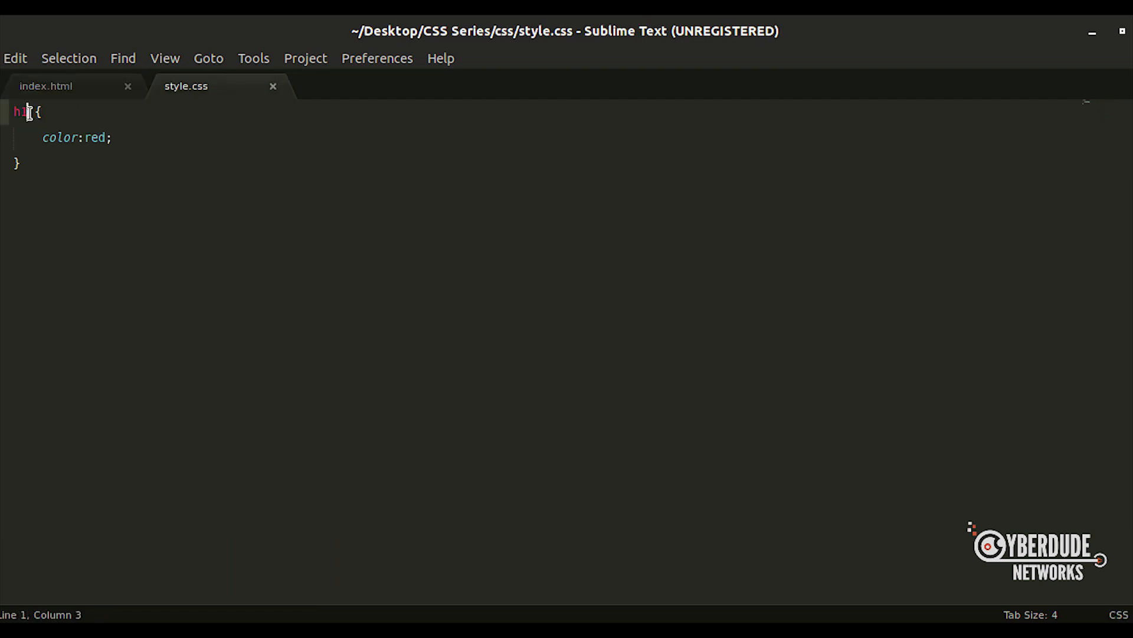
click(107, 138)
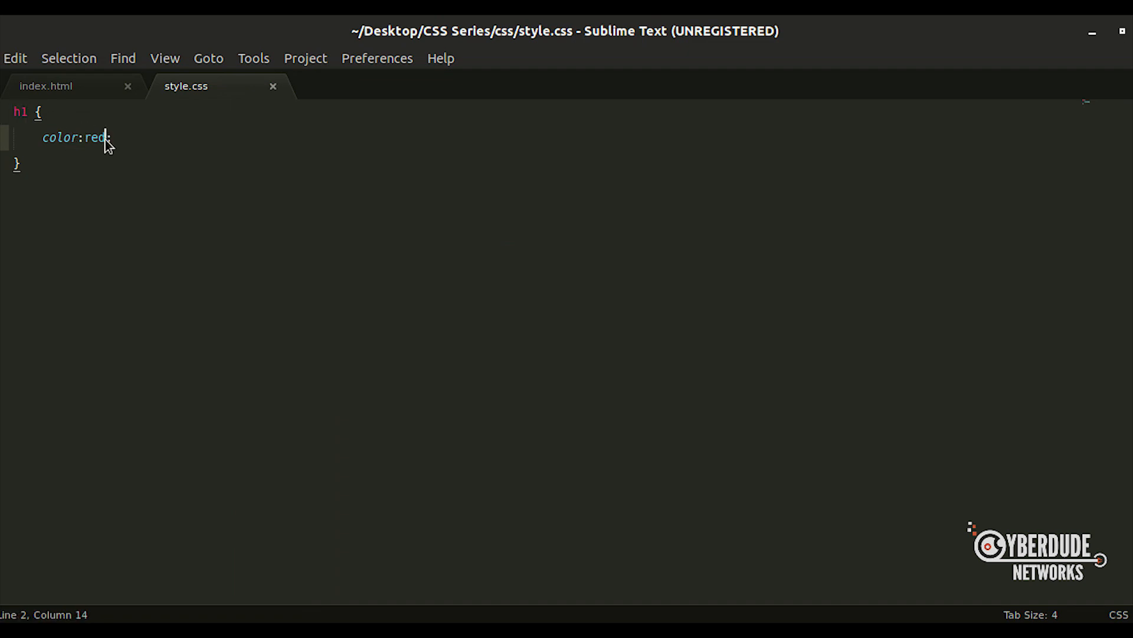
click(39, 174)
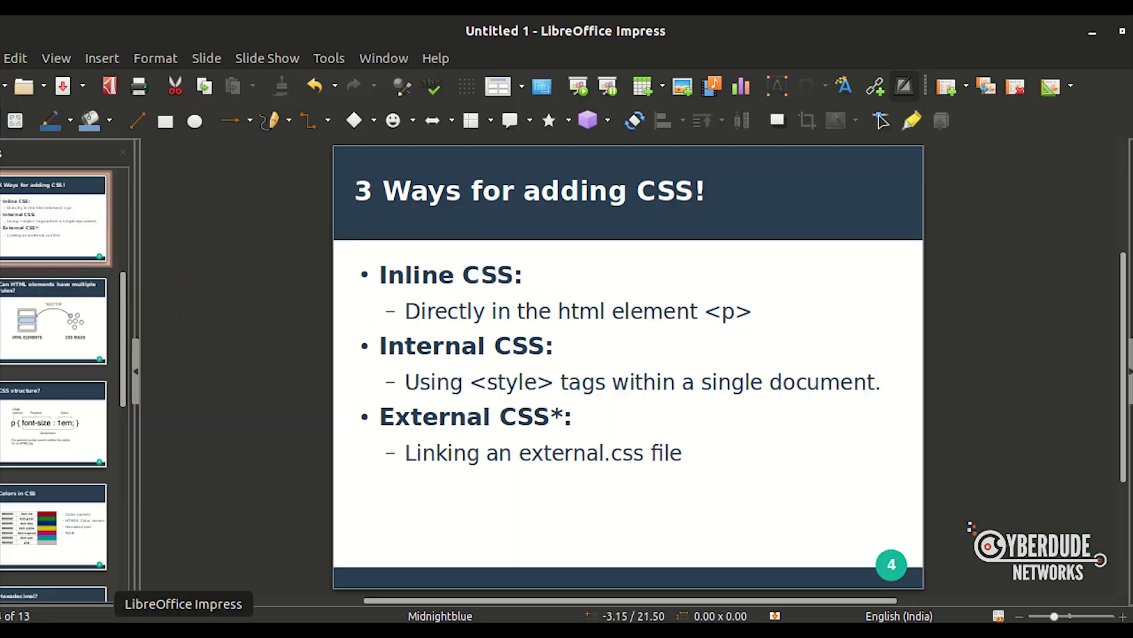
Go to slide 6, 'CSS structure?', covering selector, property, value and declaration.
click(53, 423)
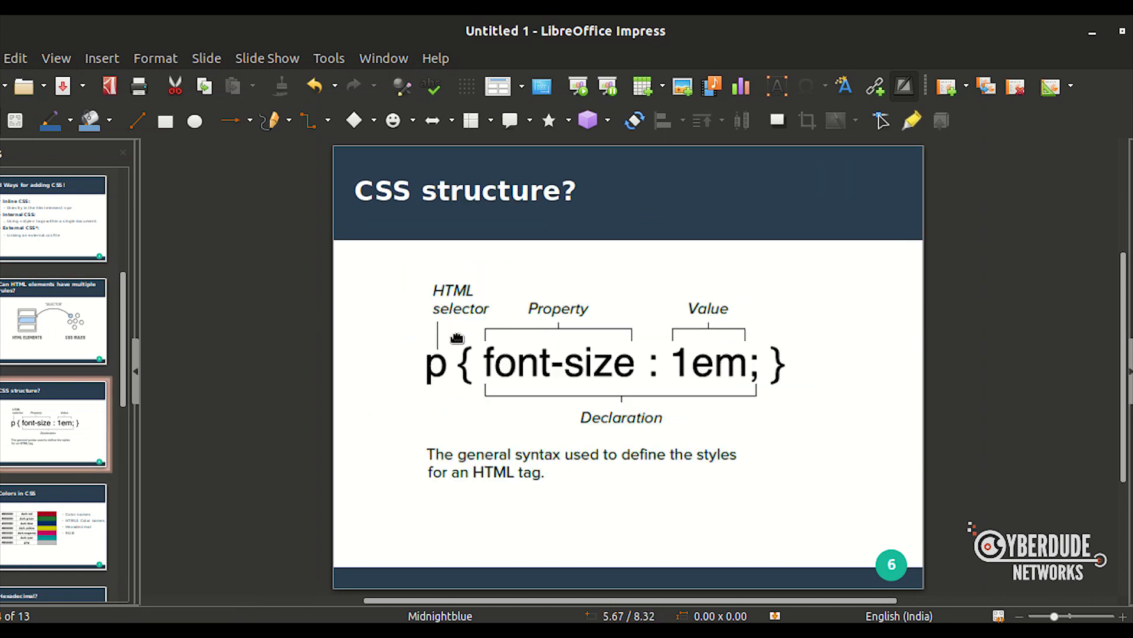
mouse_move(443, 386)
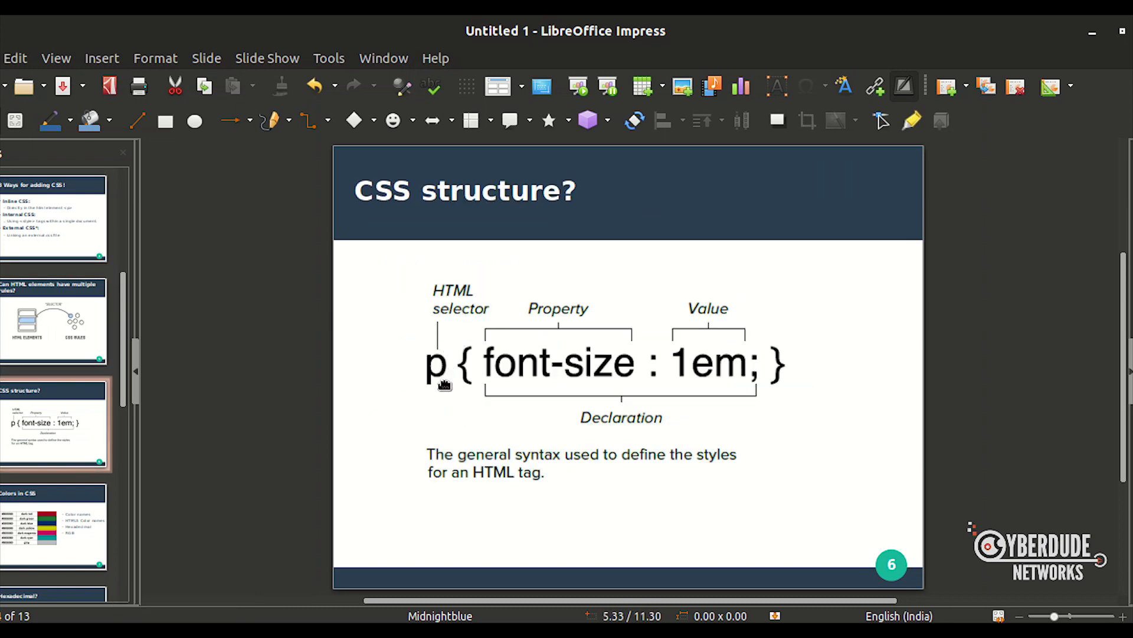
mouse_move(446, 373)
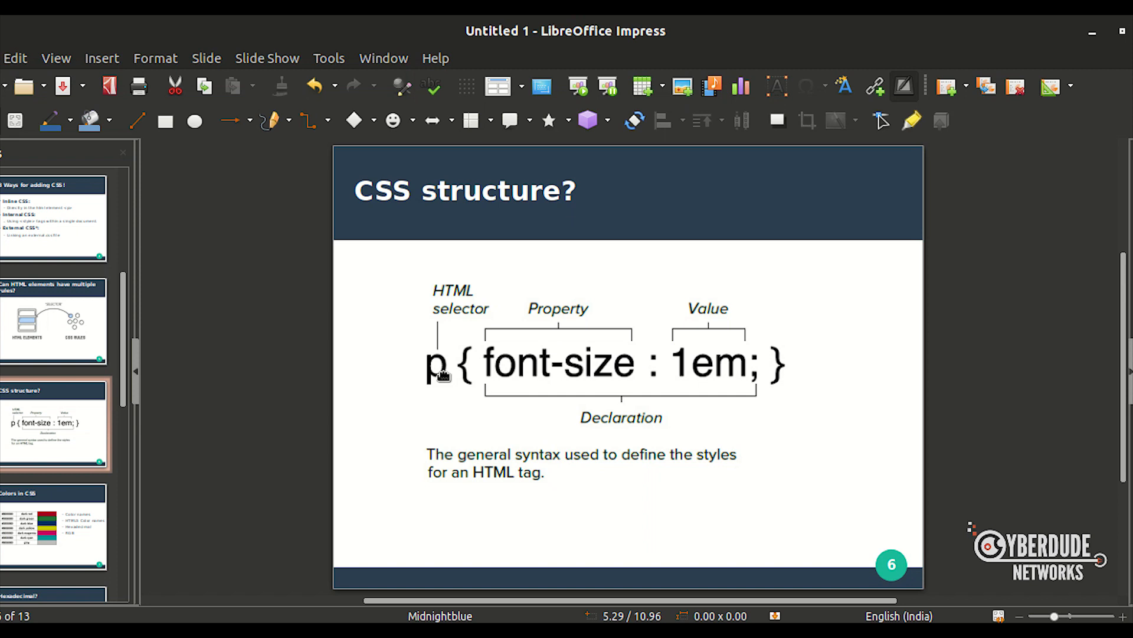
mouse_move(540, 334)
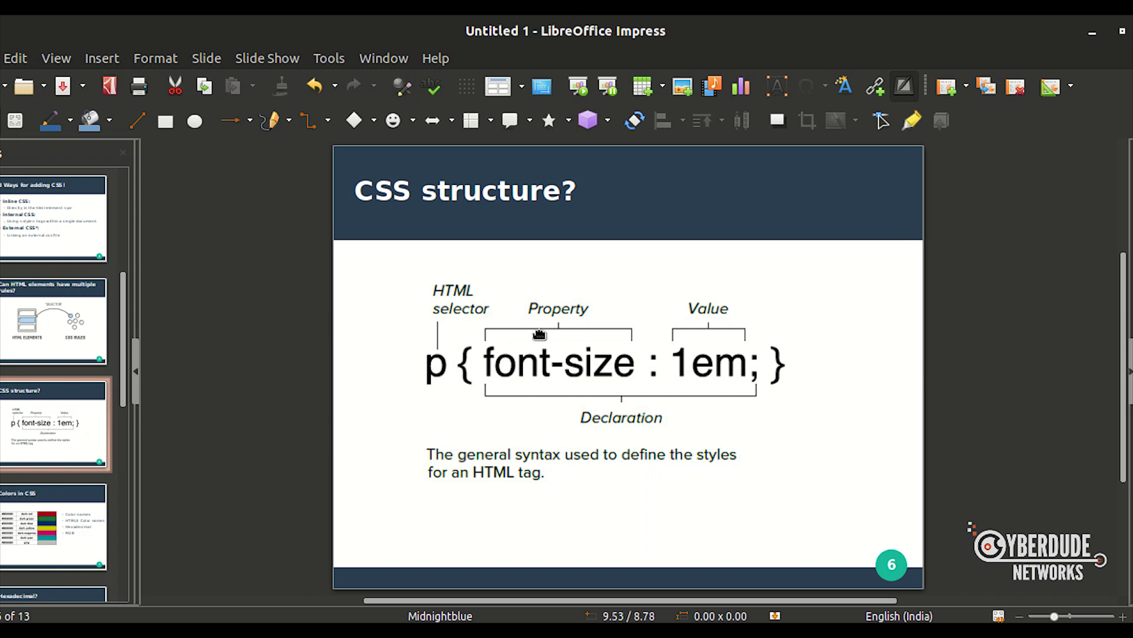
mouse_move(546, 329)
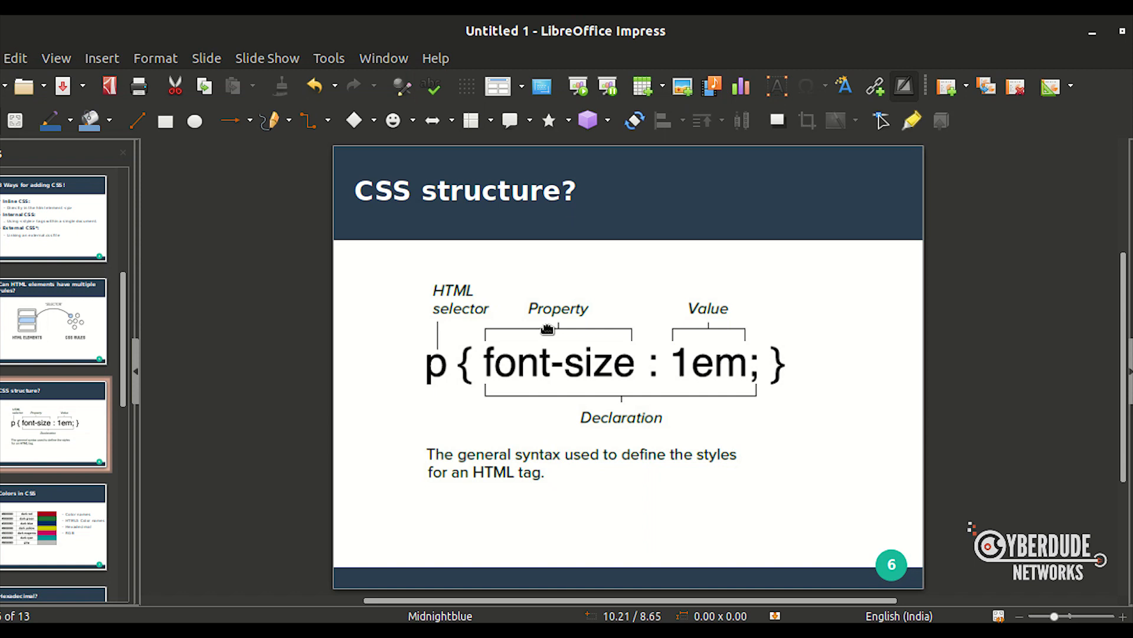
mouse_move(686, 354)
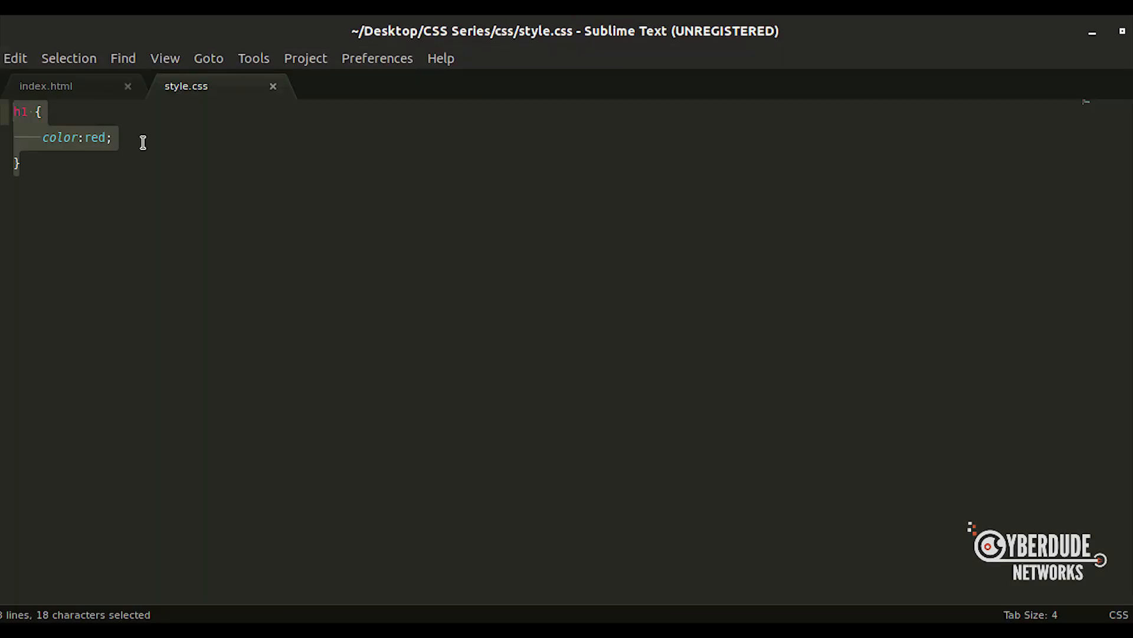
click(100, 139)
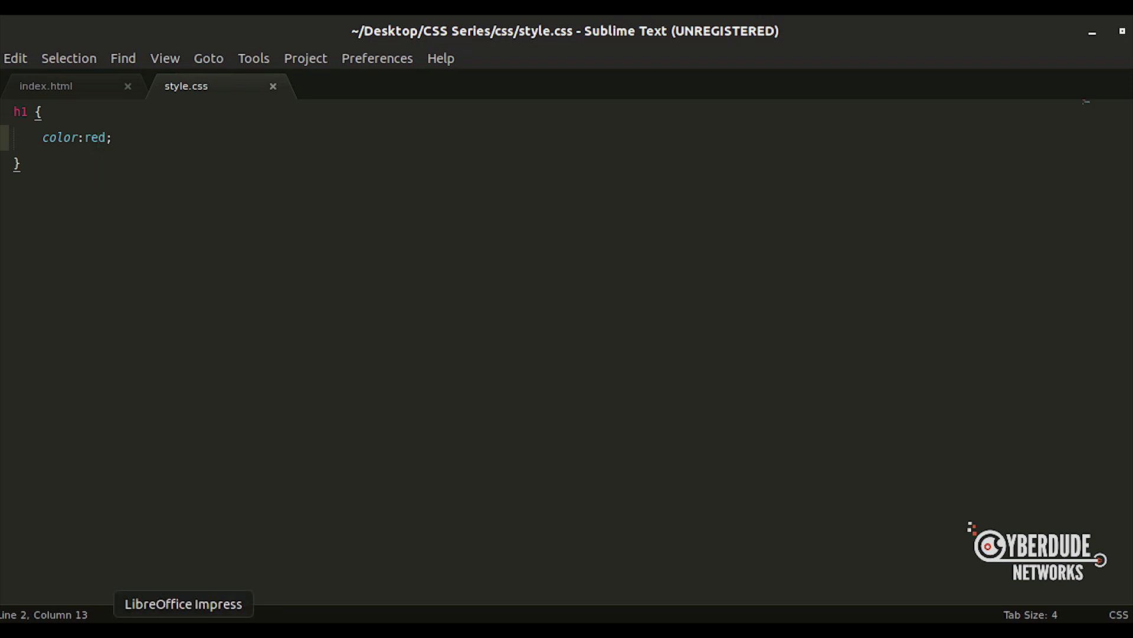
click(180, 605)
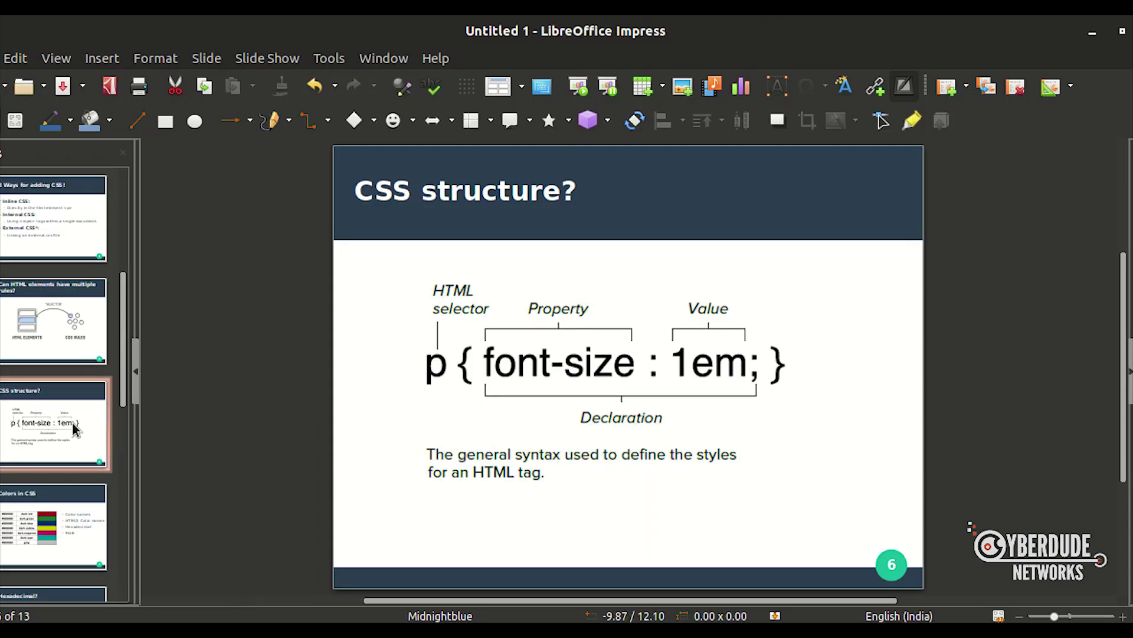
mouse_move(71, 390)
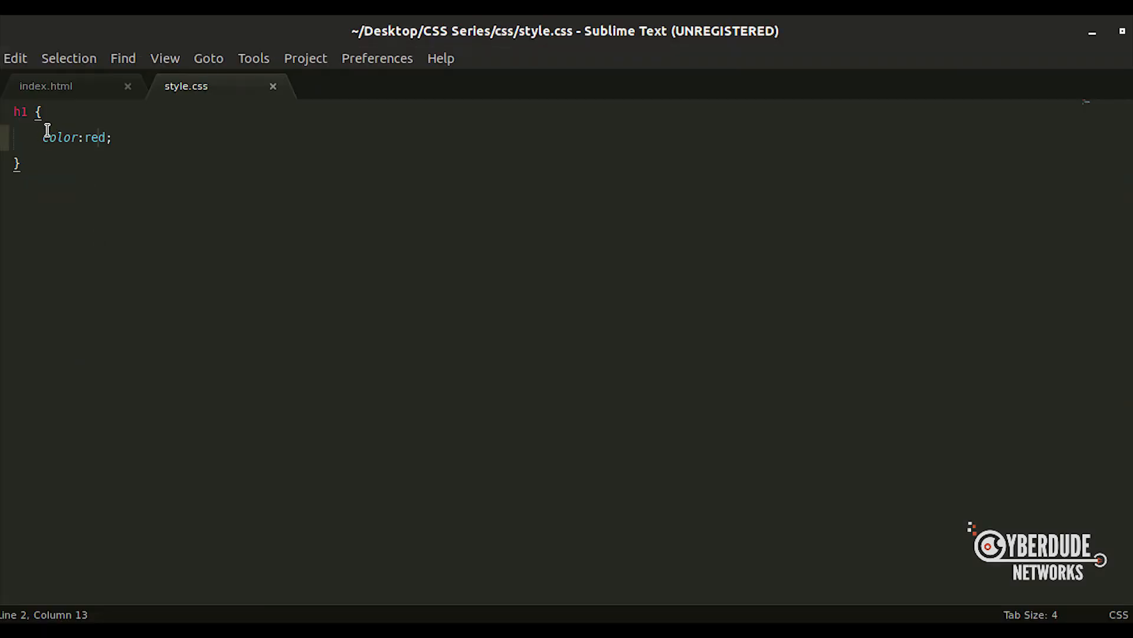
drag(43, 138, 111, 138)
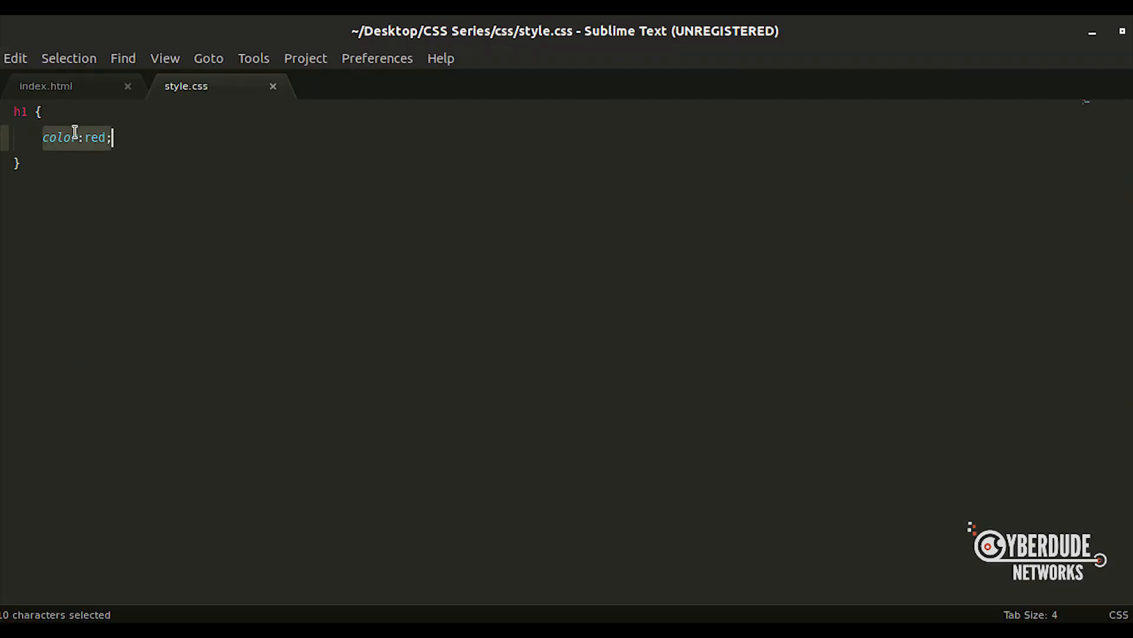
click(22, 167)
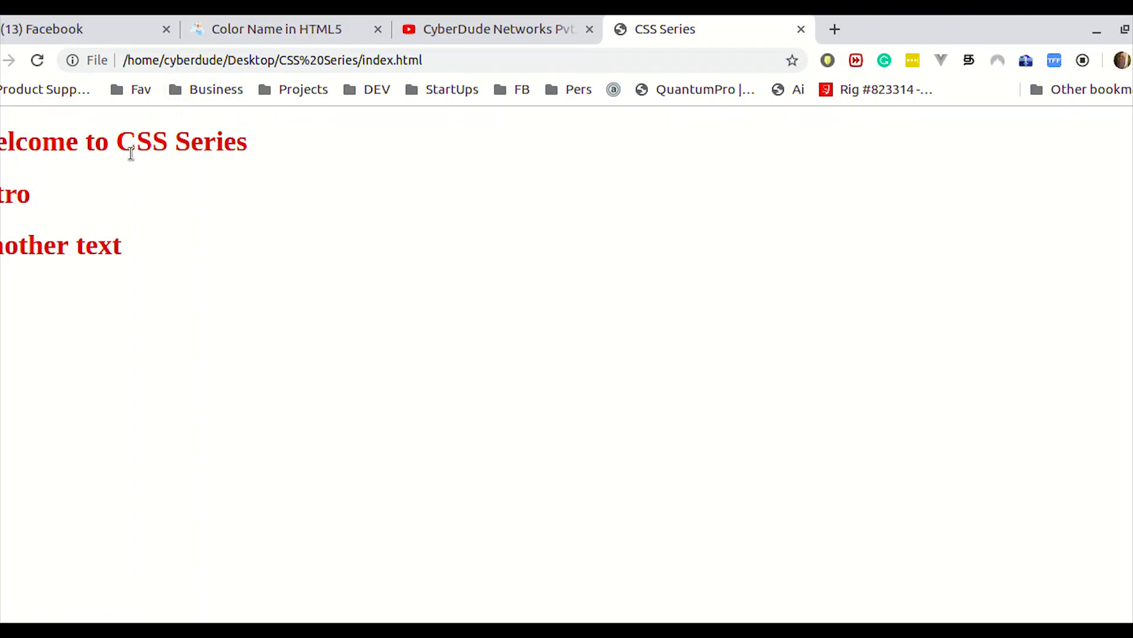
triple_click(131, 141)
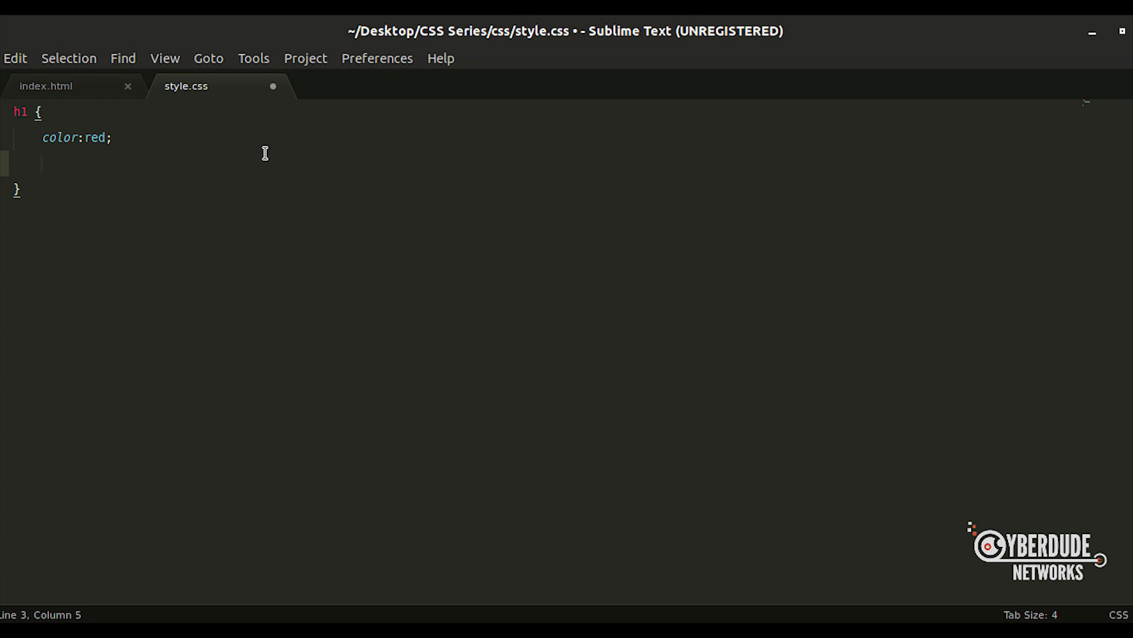
text(back)
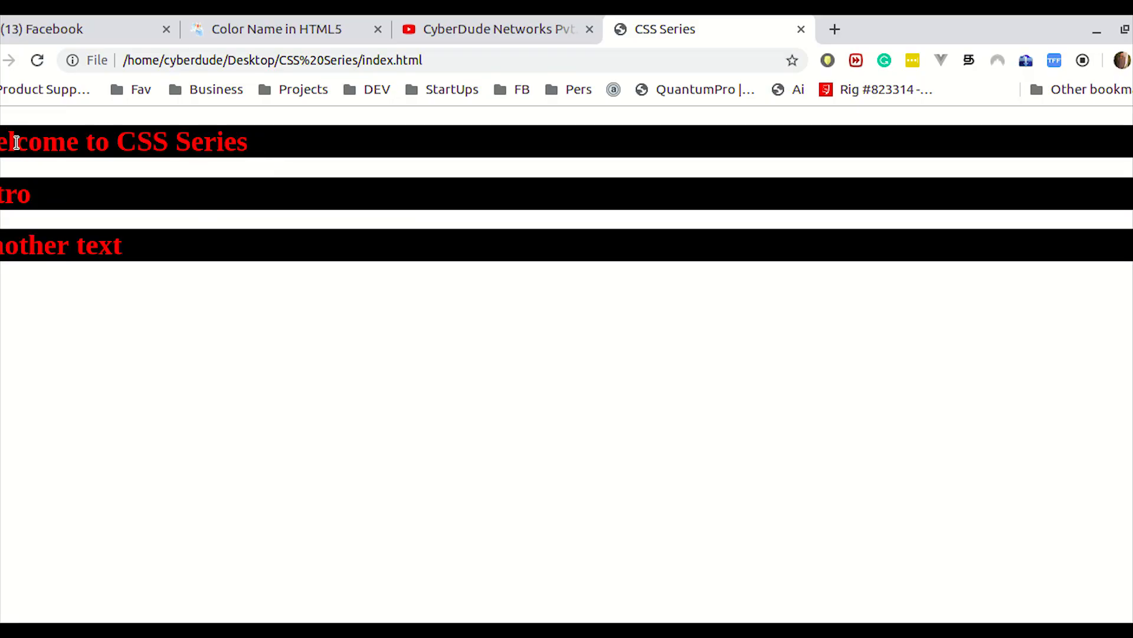
mouse_move(335, 161)
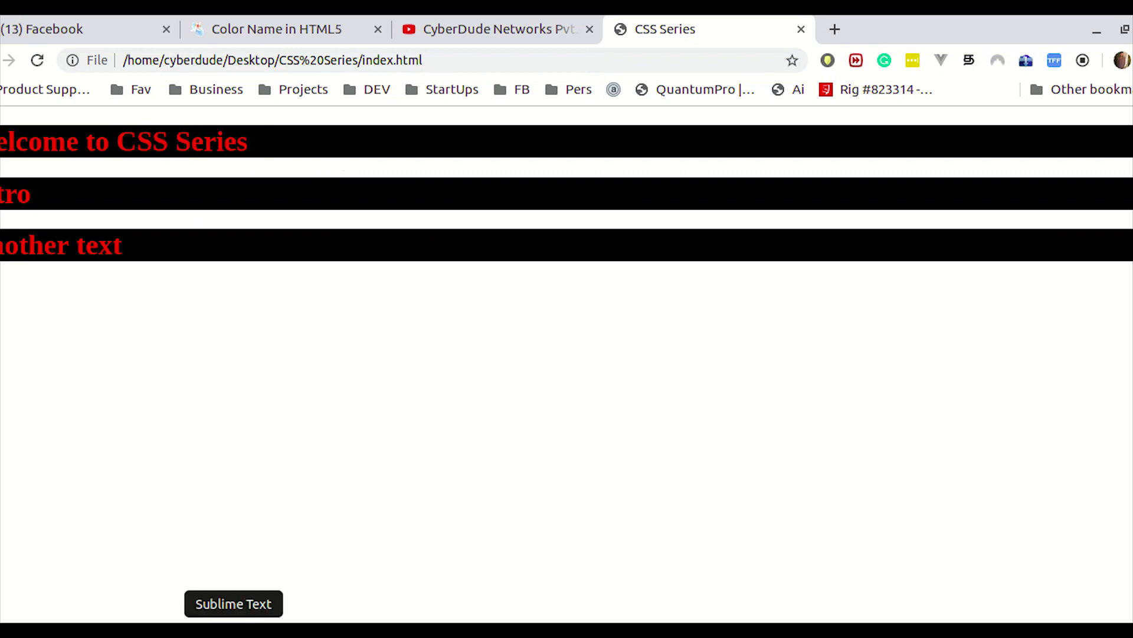
Return to the LibreOffice Impress deck on the CSS structure slide.
click(232, 604)
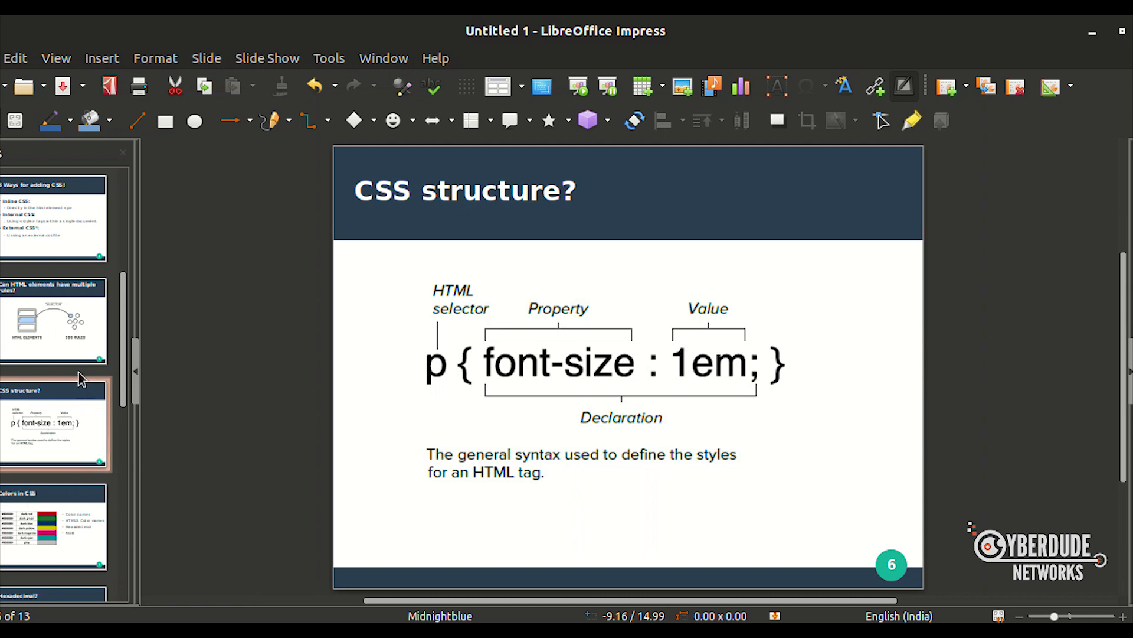
Step through slides 5 and 6 to slide 7, Colors in CSS, with its hex code table.
click(53, 326)
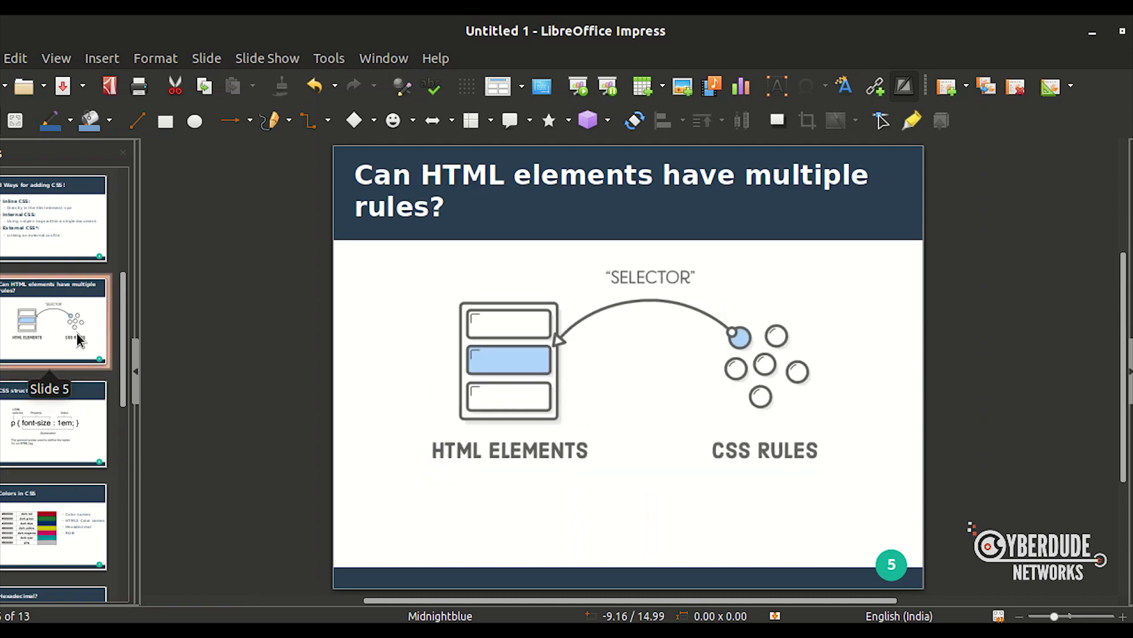
click(53, 435)
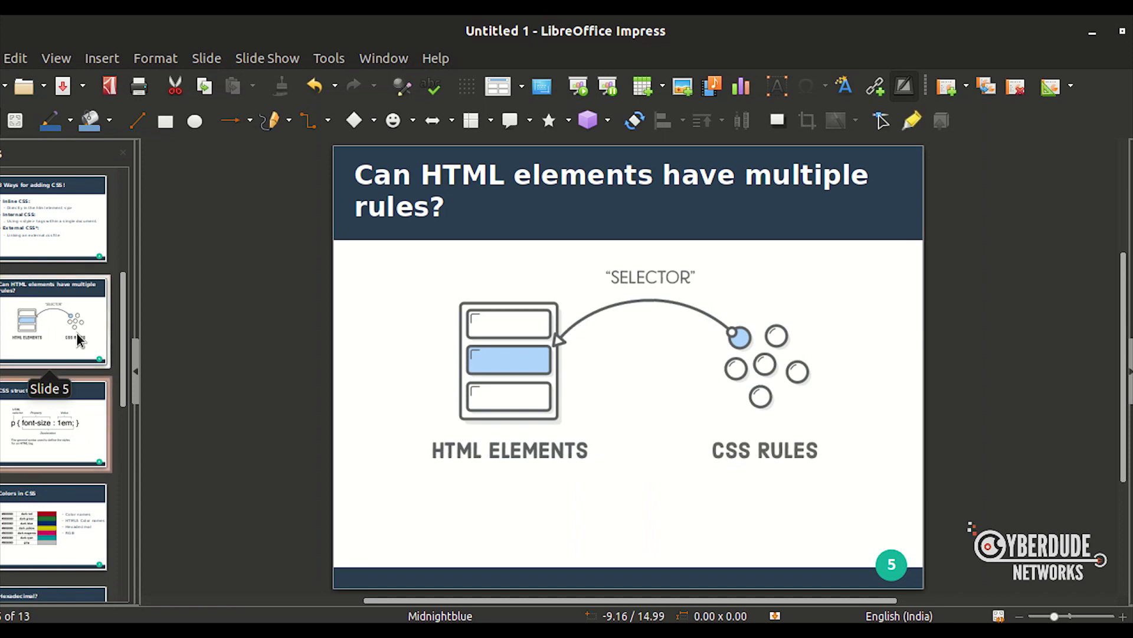
click(51, 527)
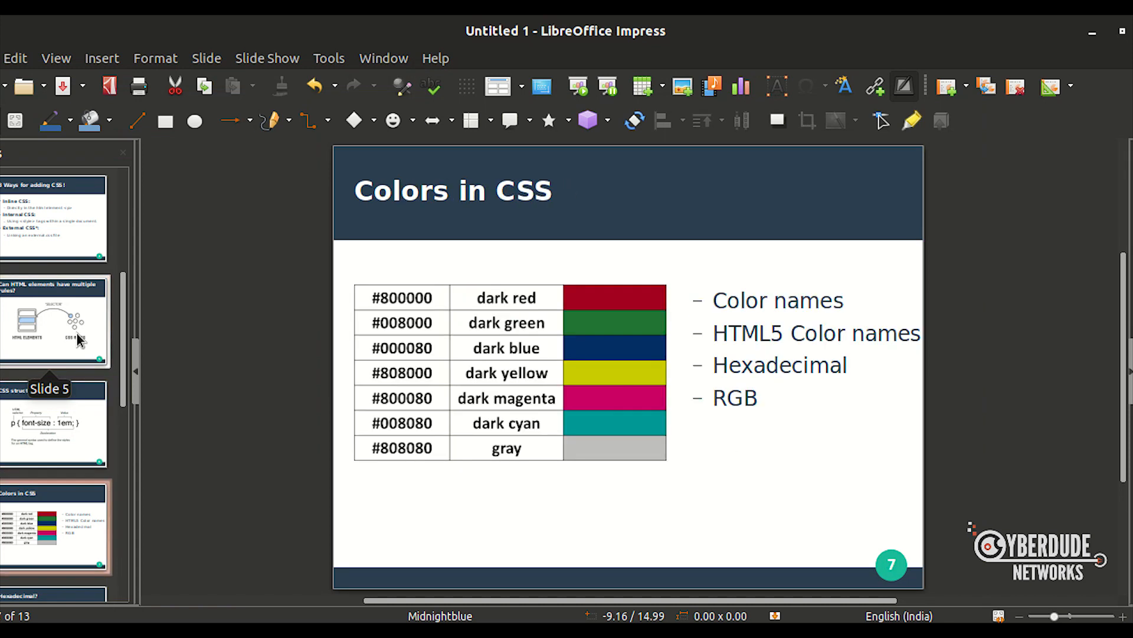
mouse_move(733, 282)
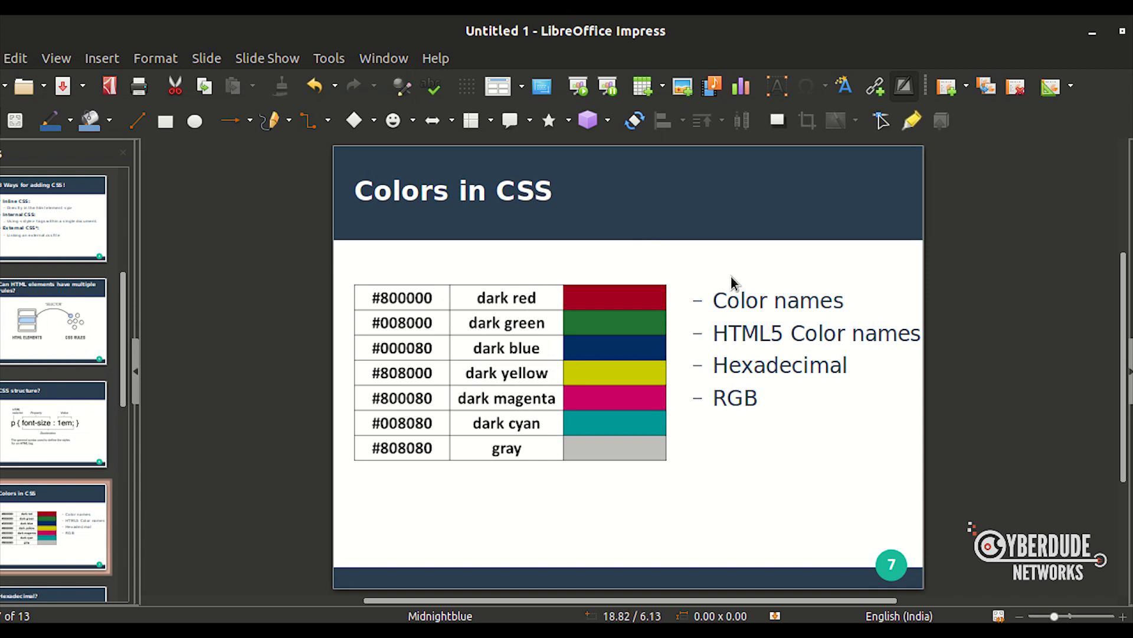
mouse_move(764, 301)
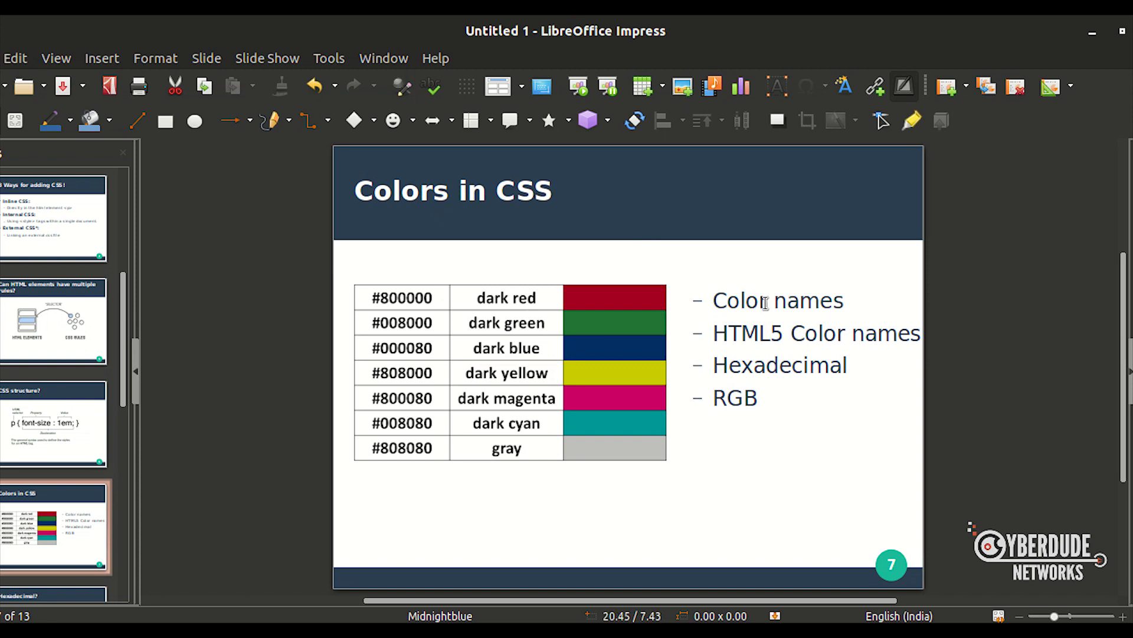
double_click(778, 300)
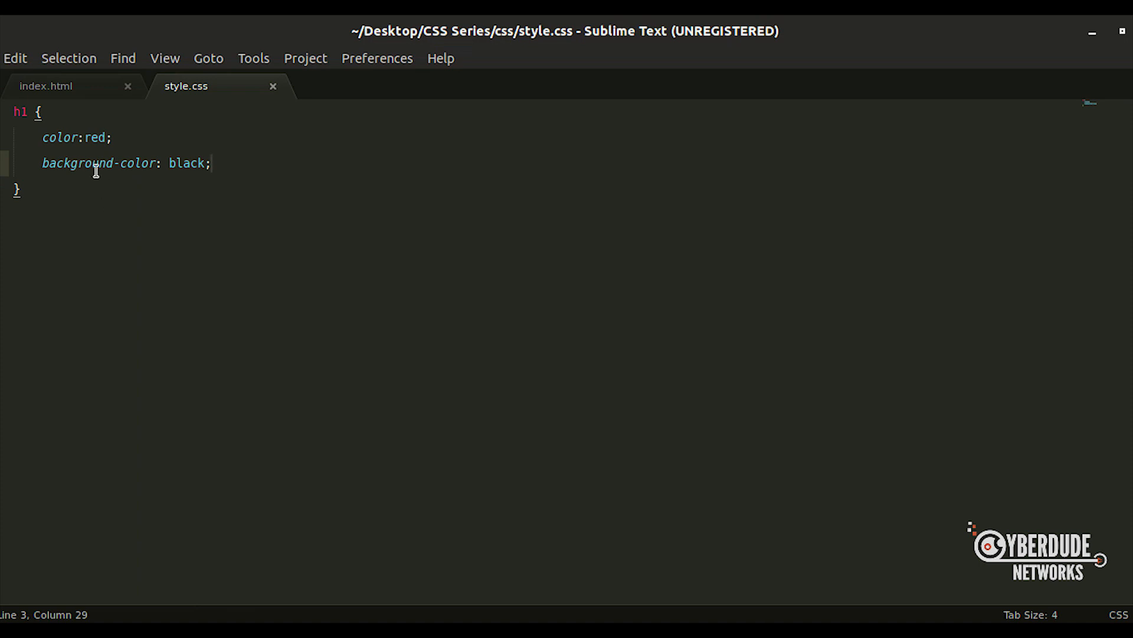
double_click(94, 138)
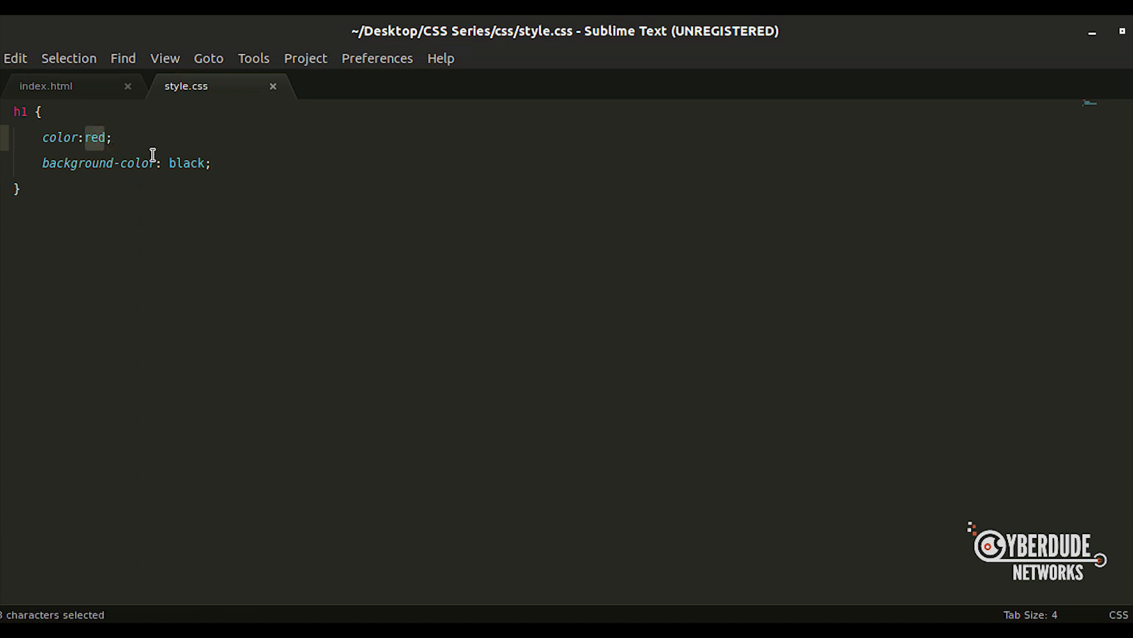
double_click(186, 164)
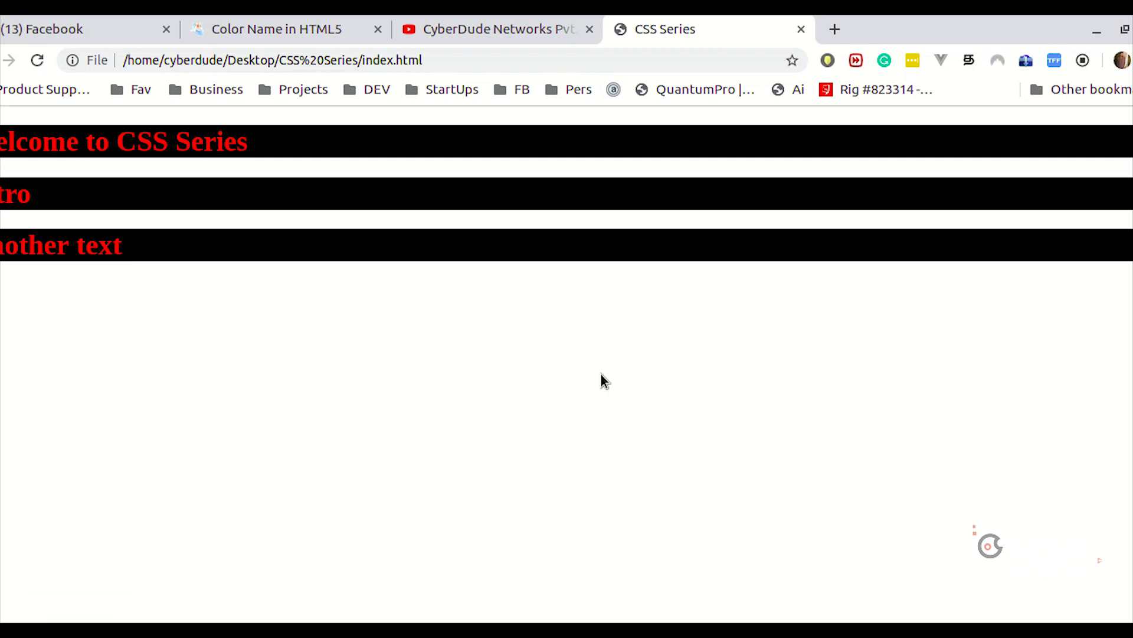
Show the Color Name in HTML5 tab and scroll to its colour-name and hex code table.
click(278, 28)
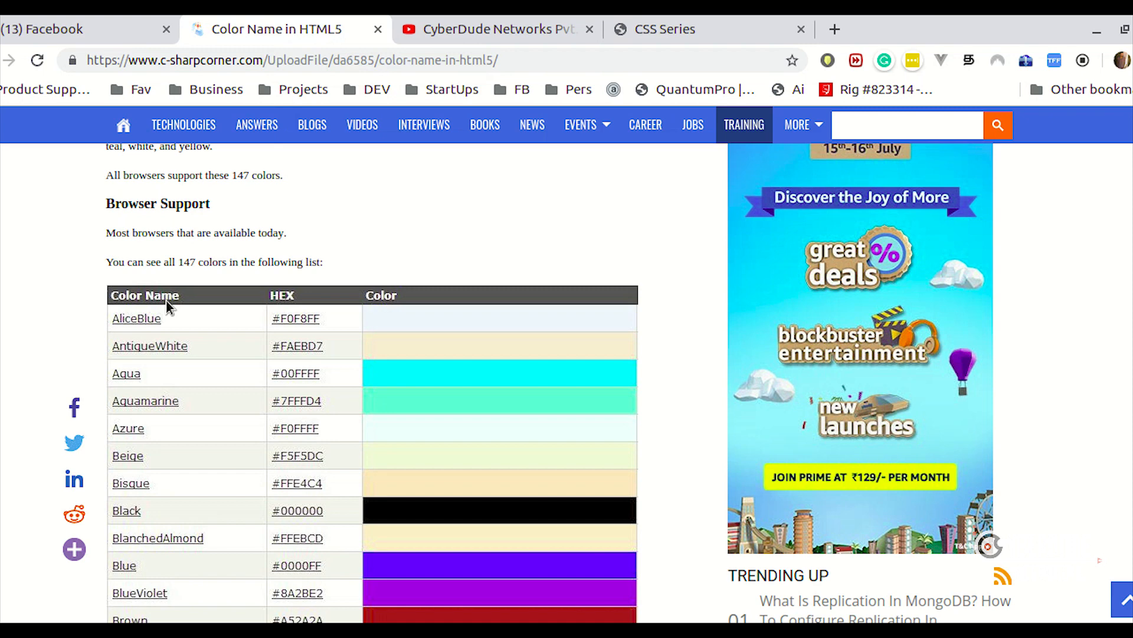
scroll(down, 3)
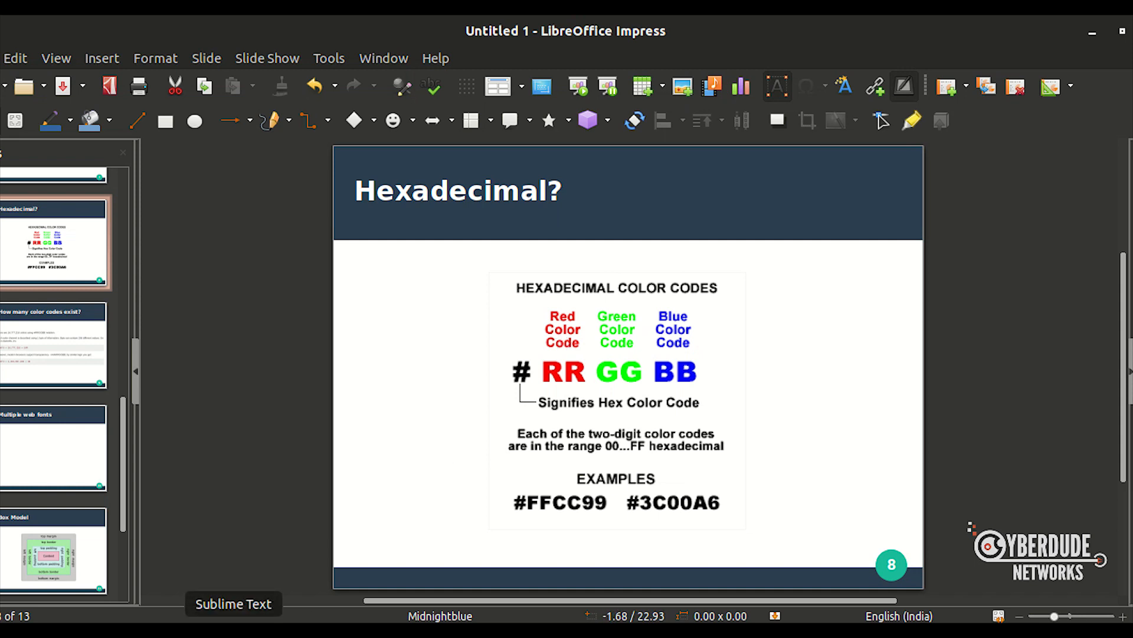
Type #000000; on an empty line in the h1 rule and select it.
click(232, 603)
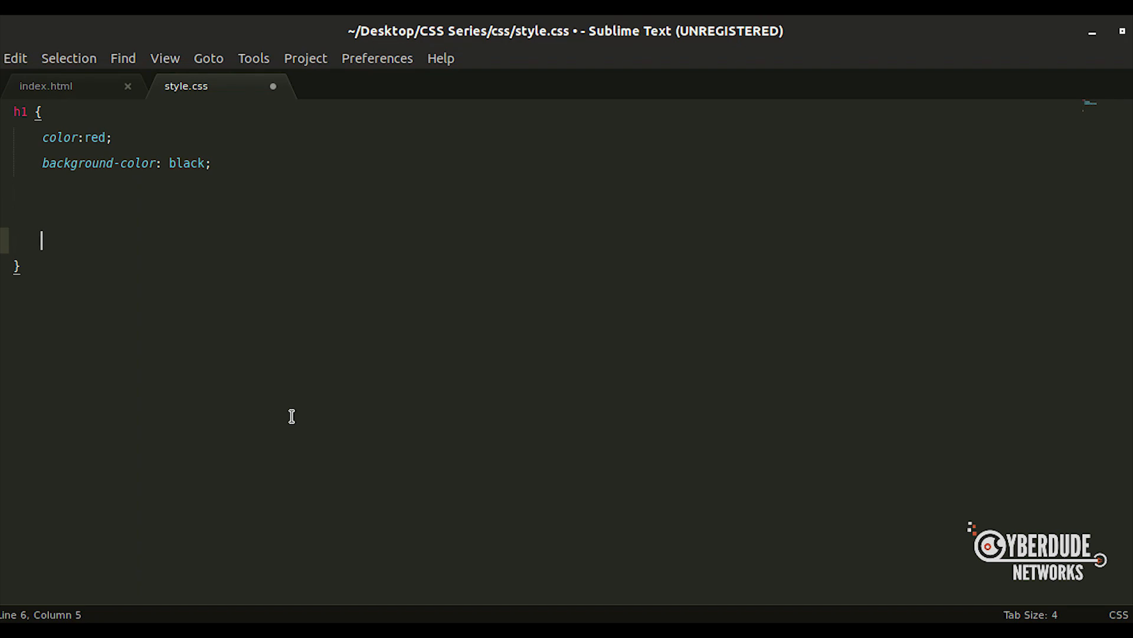
text(#)
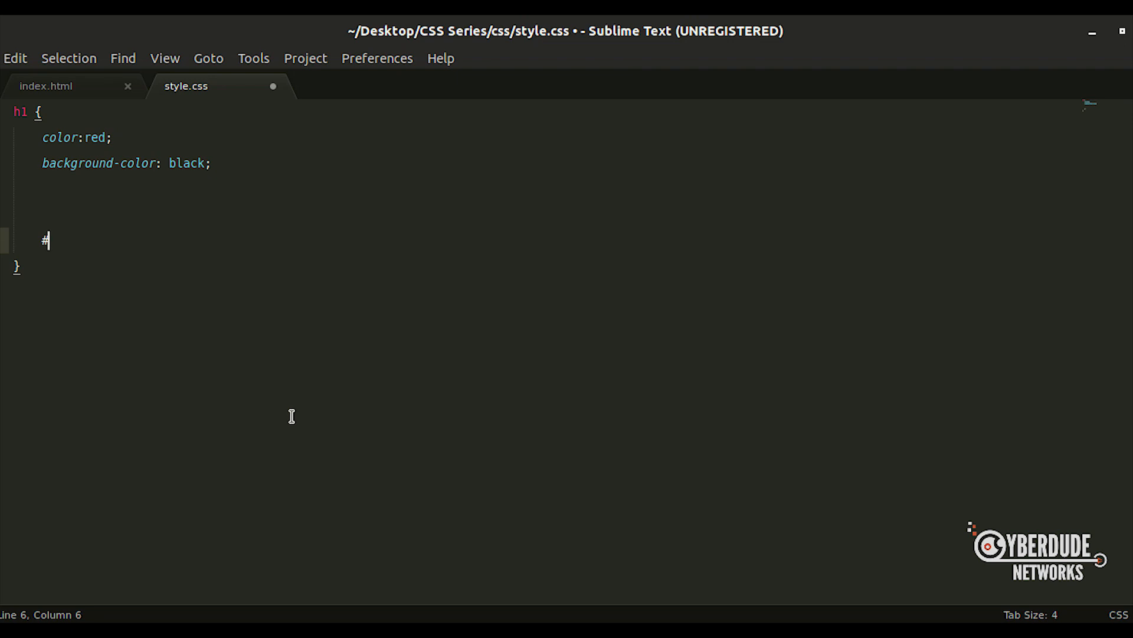
text(00)
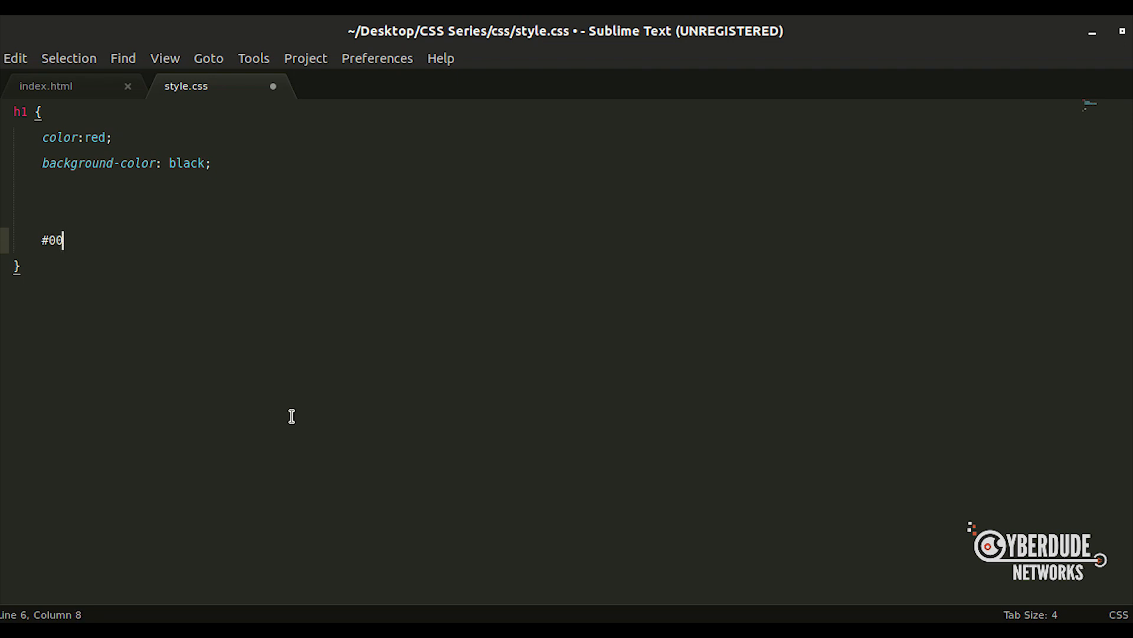
text(00)
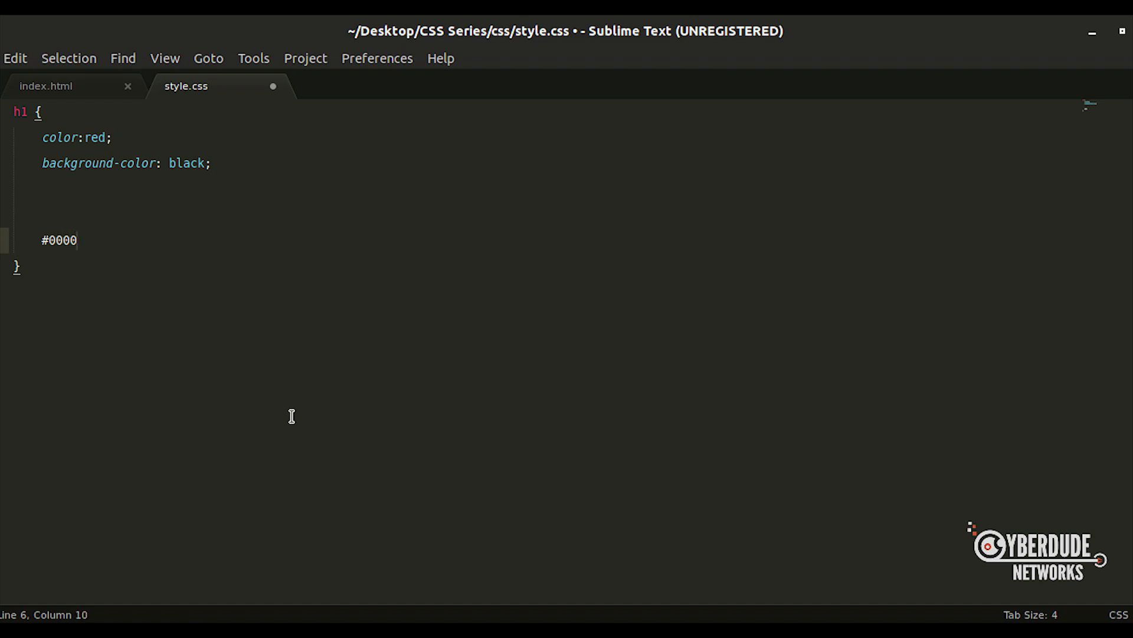
text(00)
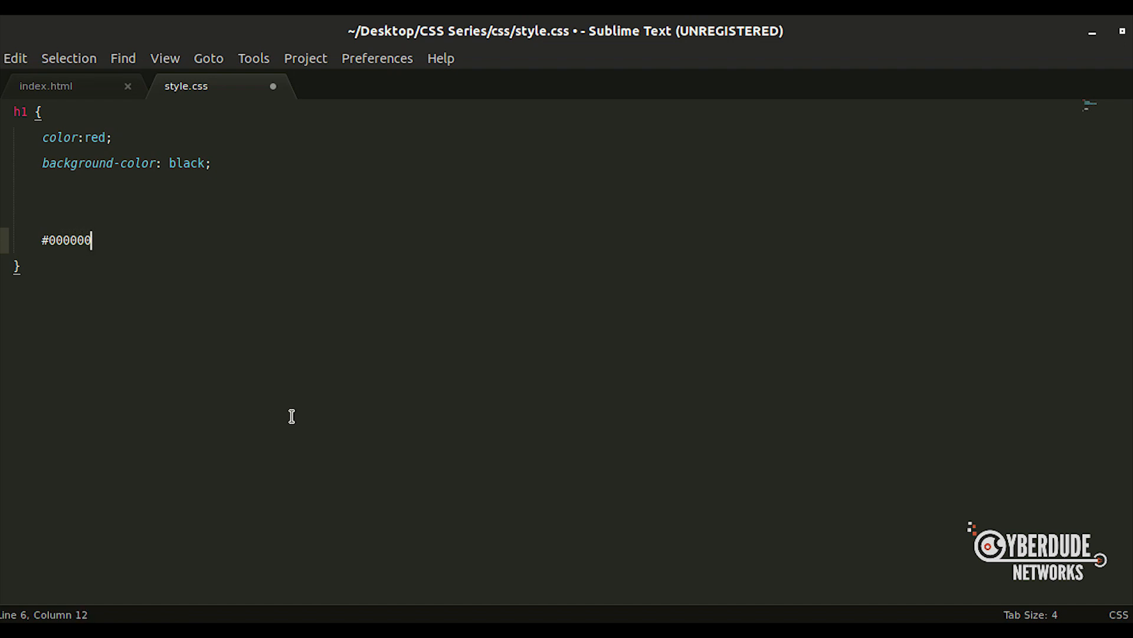
text(;)
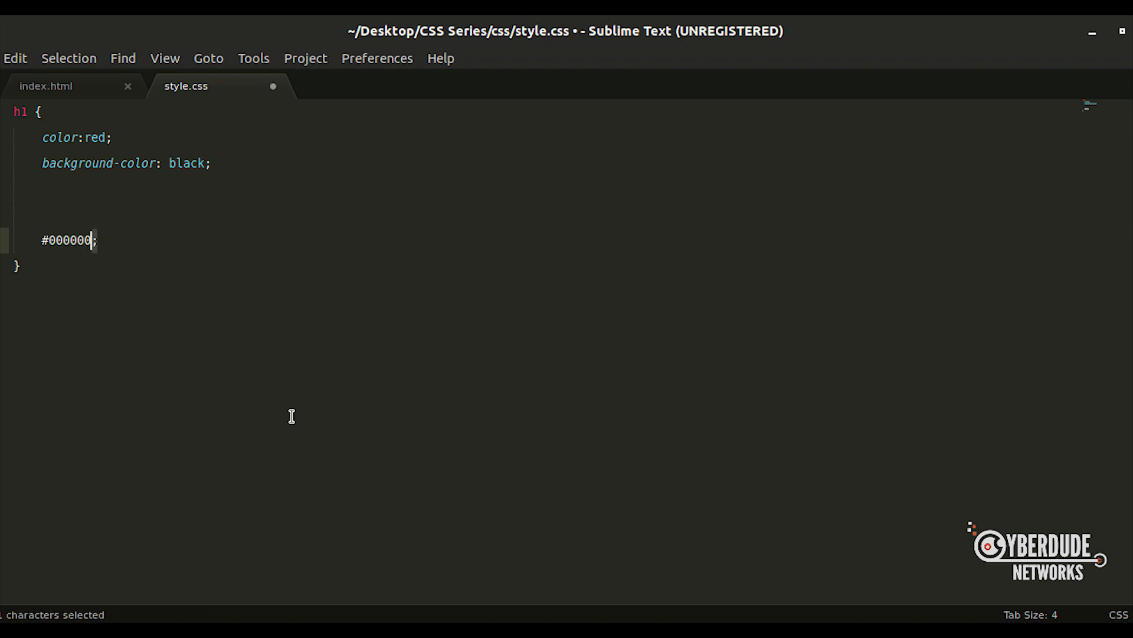
double_click(68, 240)
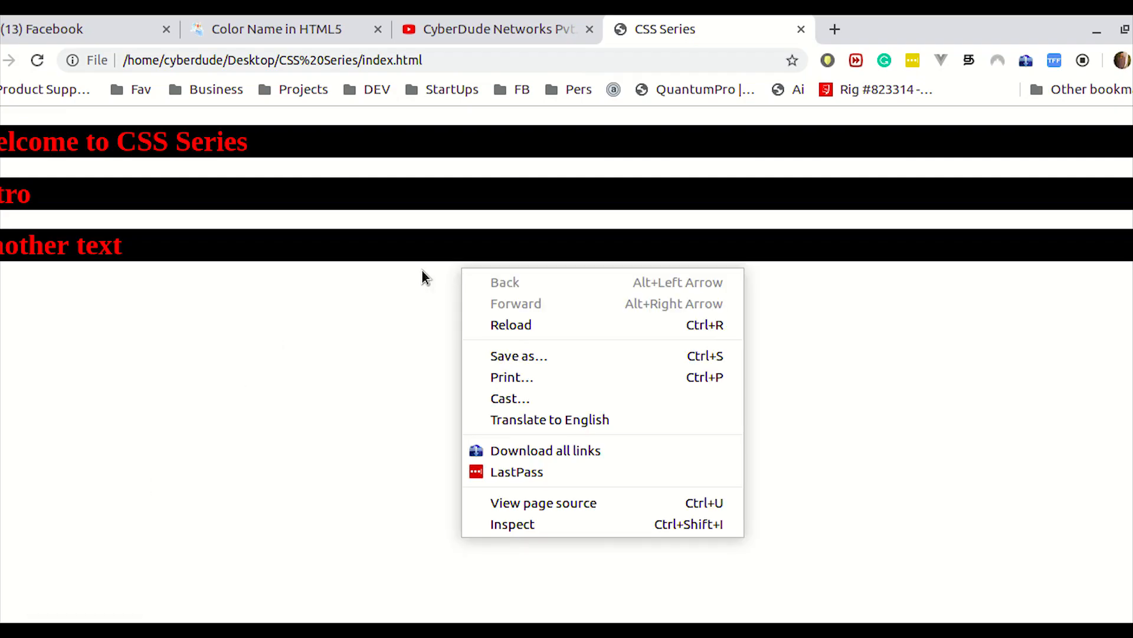
Open Chrome's developer tools on the CSS Series page.
click(423, 278)
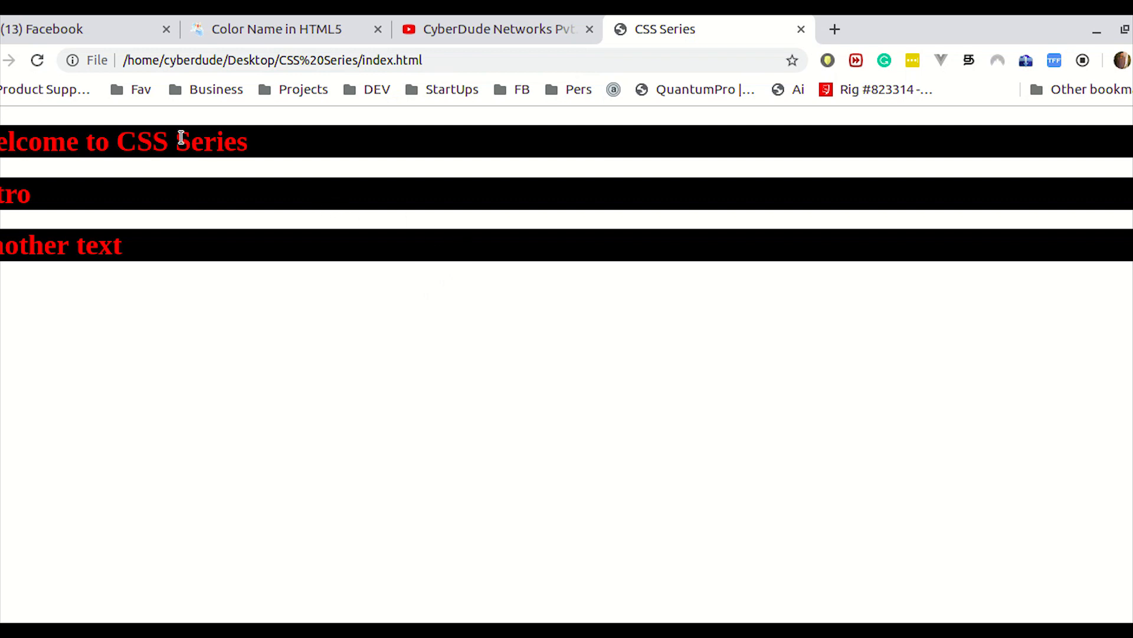
mouse_move(736, 221)
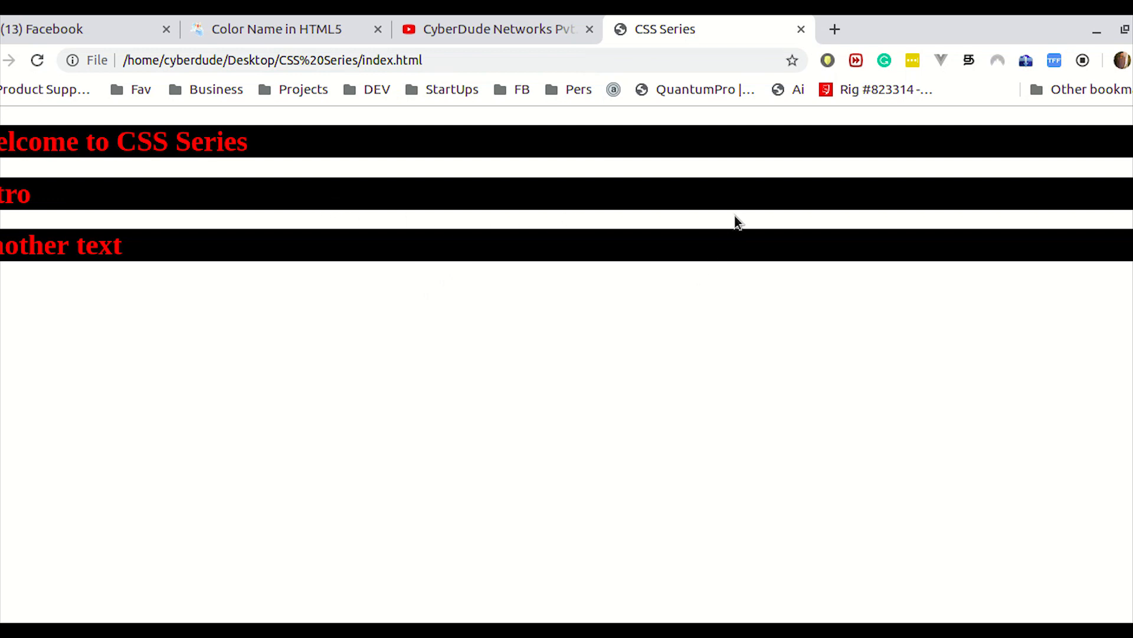
right_click(737, 221)
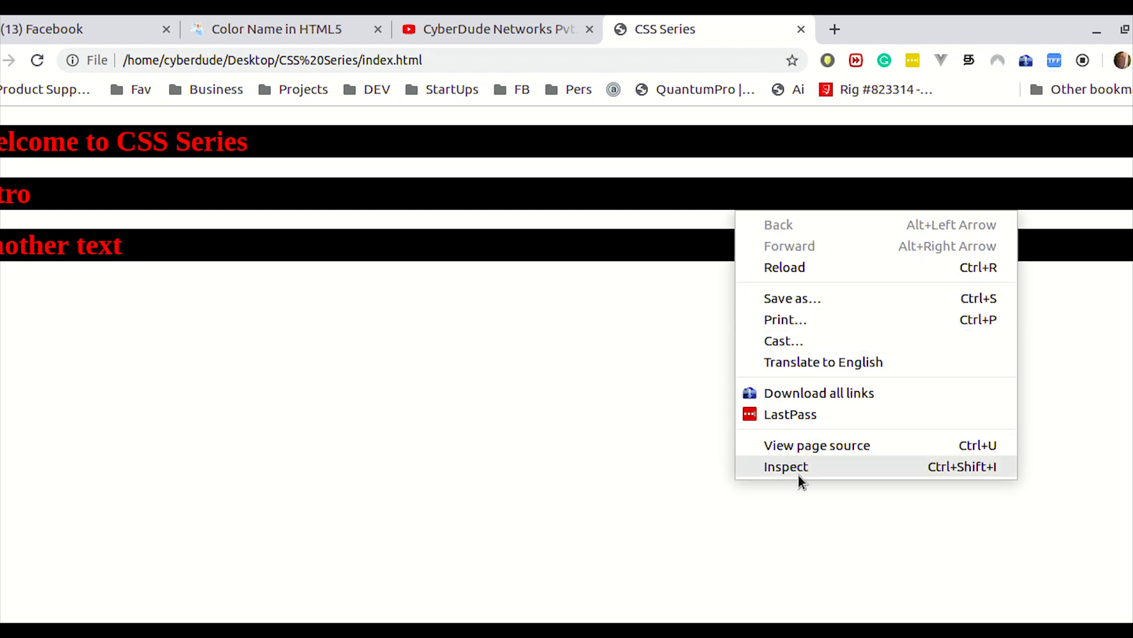
click(786, 466)
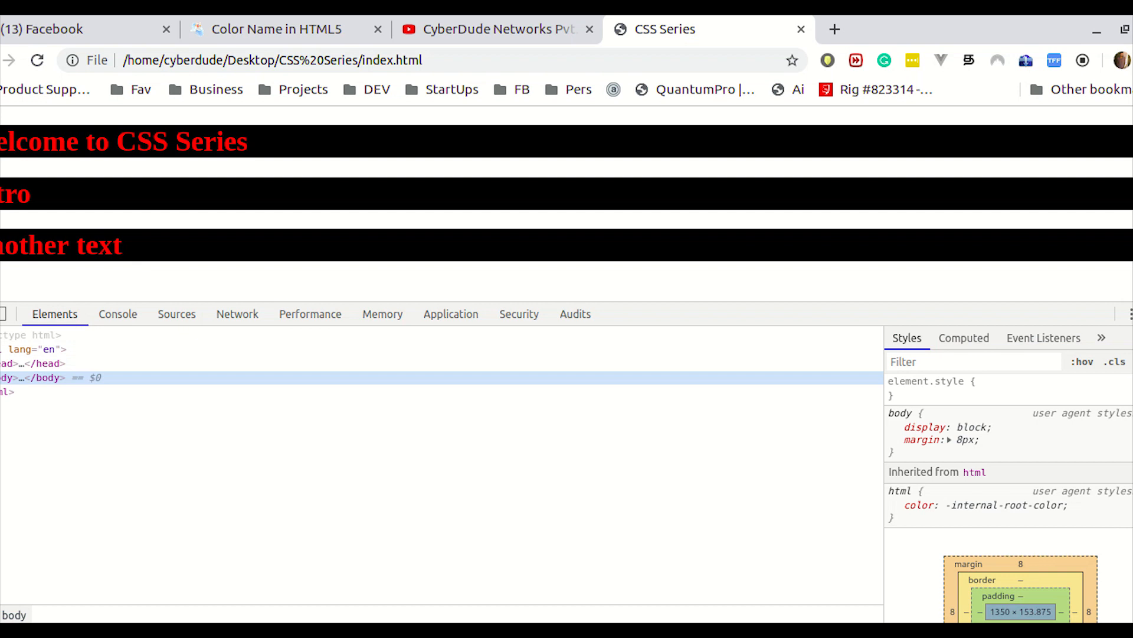
mouse_move(6, 314)
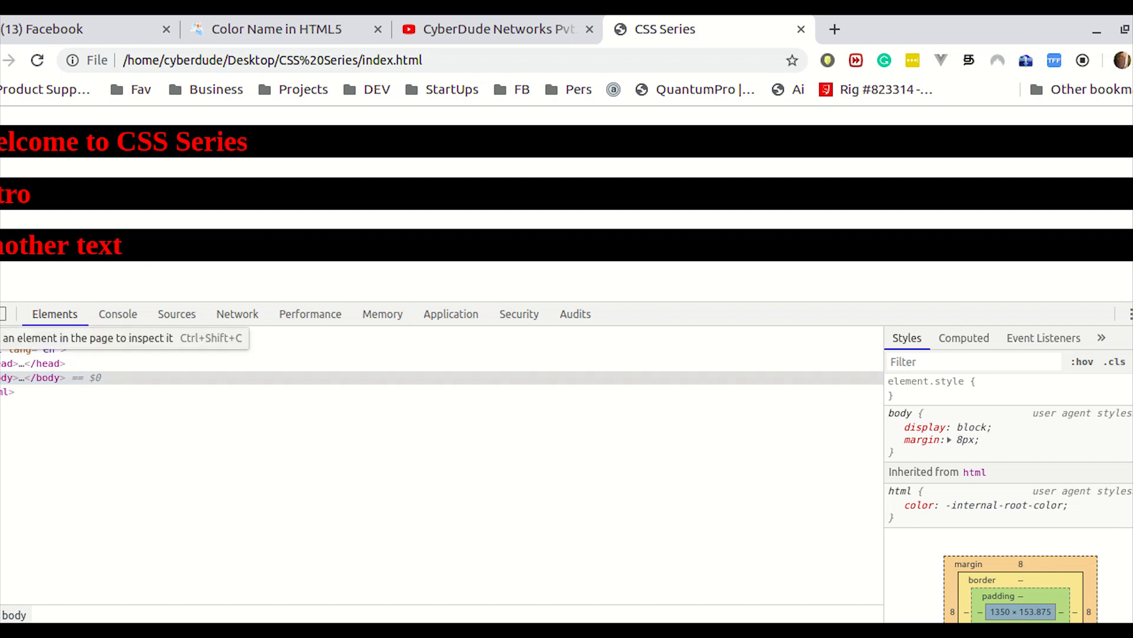
mouse_move(133, 155)
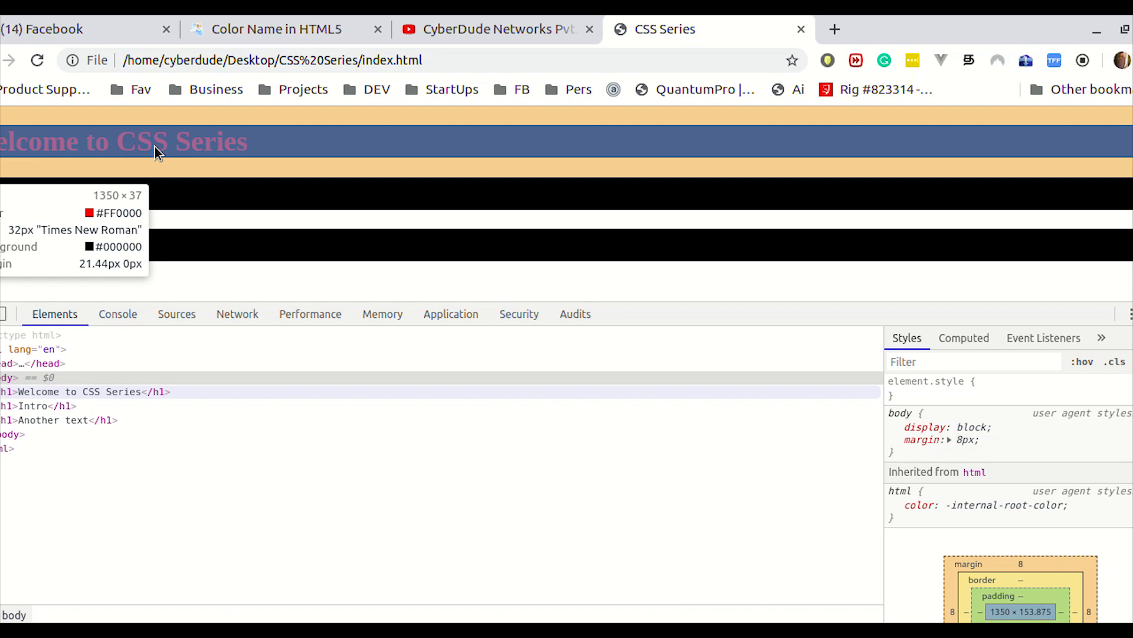
Inspect the Welcome to CSS Series heading and view its red colour's hex value #ff0000.
click(77, 391)
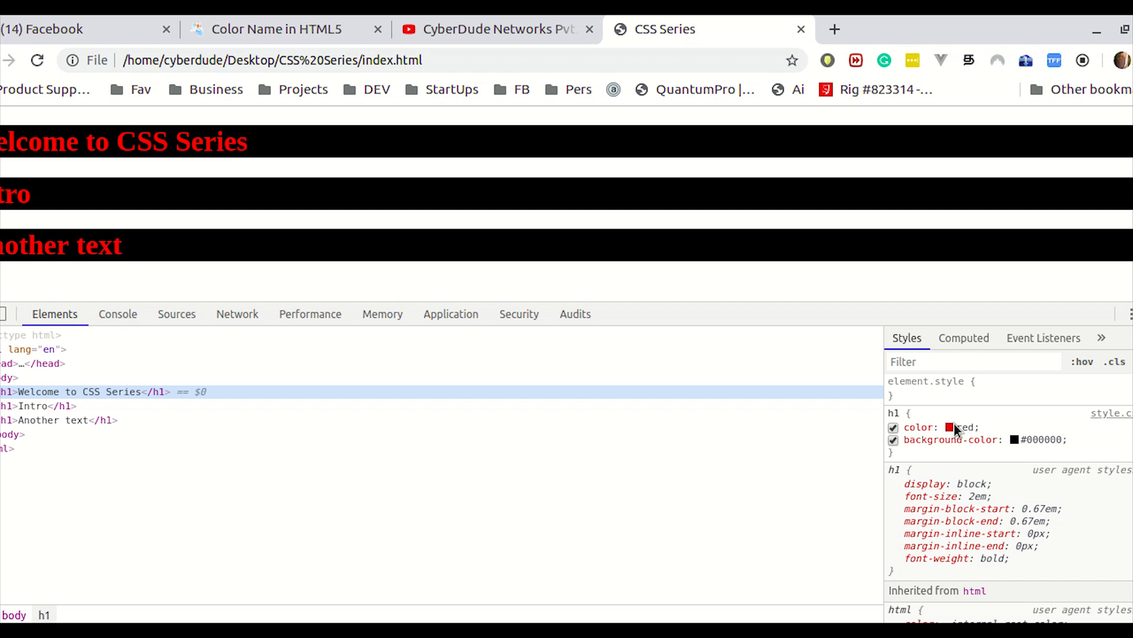
mouse_move(949, 427)
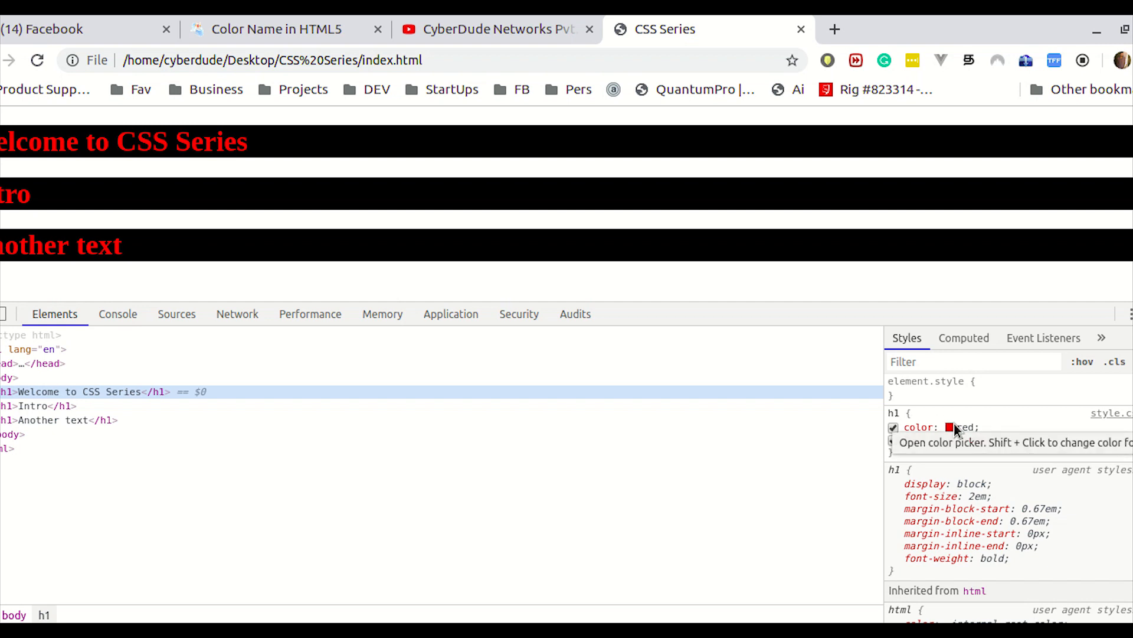
click(948, 427)
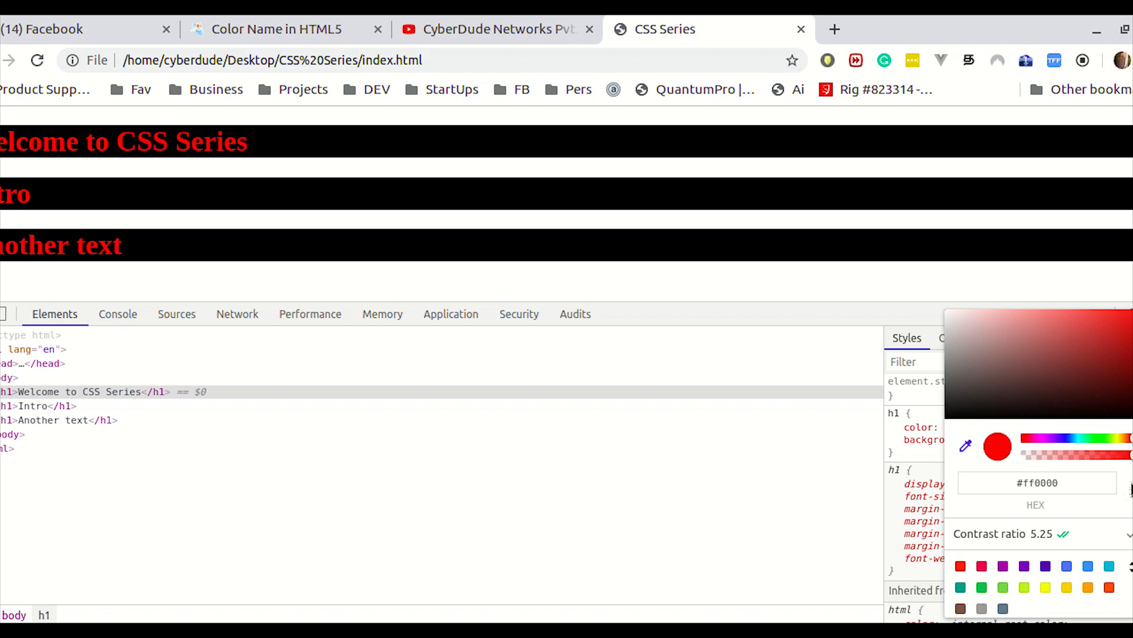
click(1037, 482)
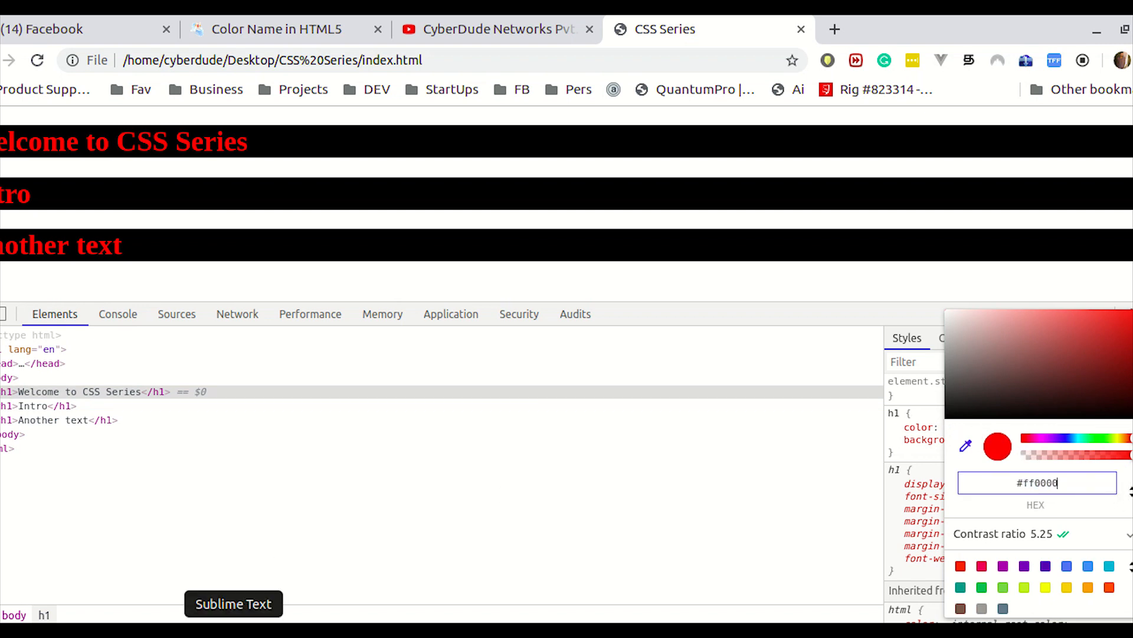
Add a #RRGGBB note after color:red; and replace red with #FF0000.
click(233, 603)
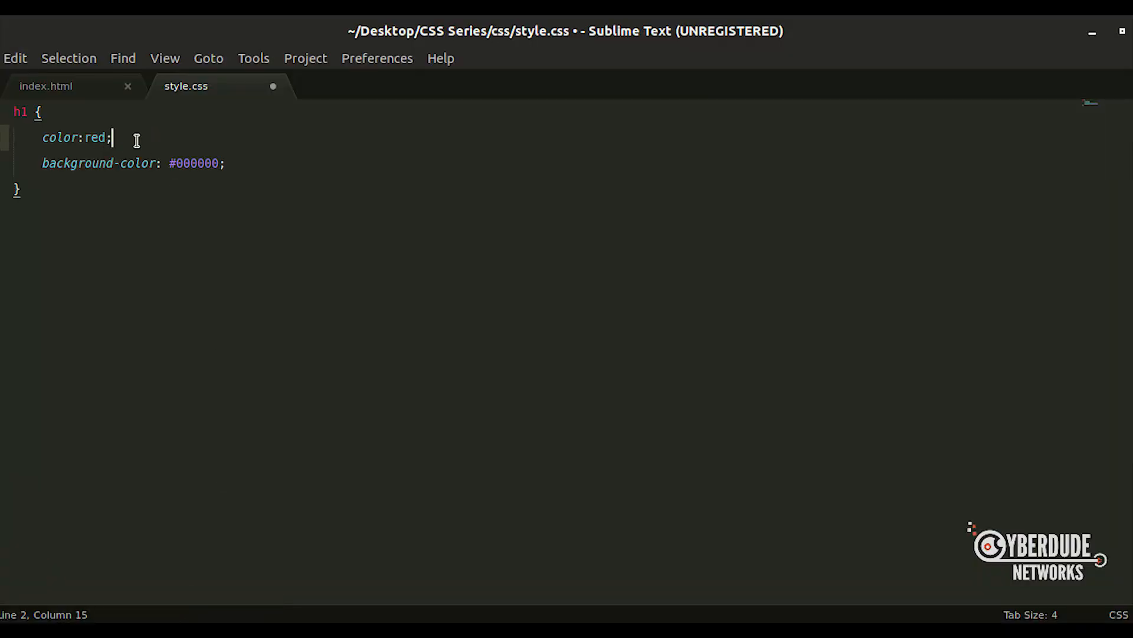
text(" ")
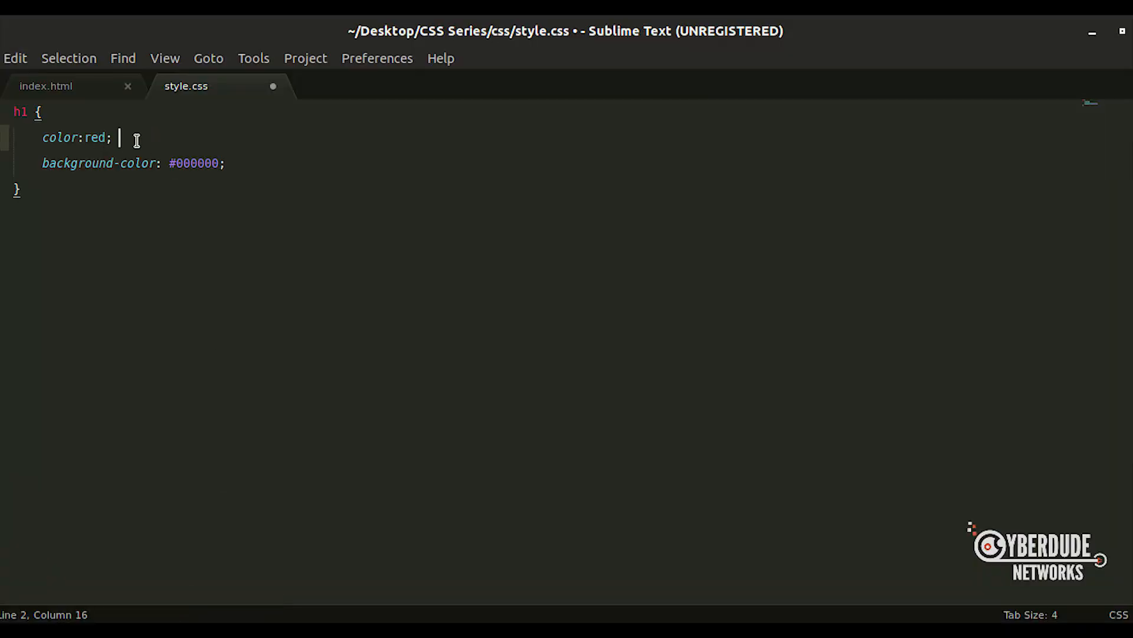
text(#RRGGBB)
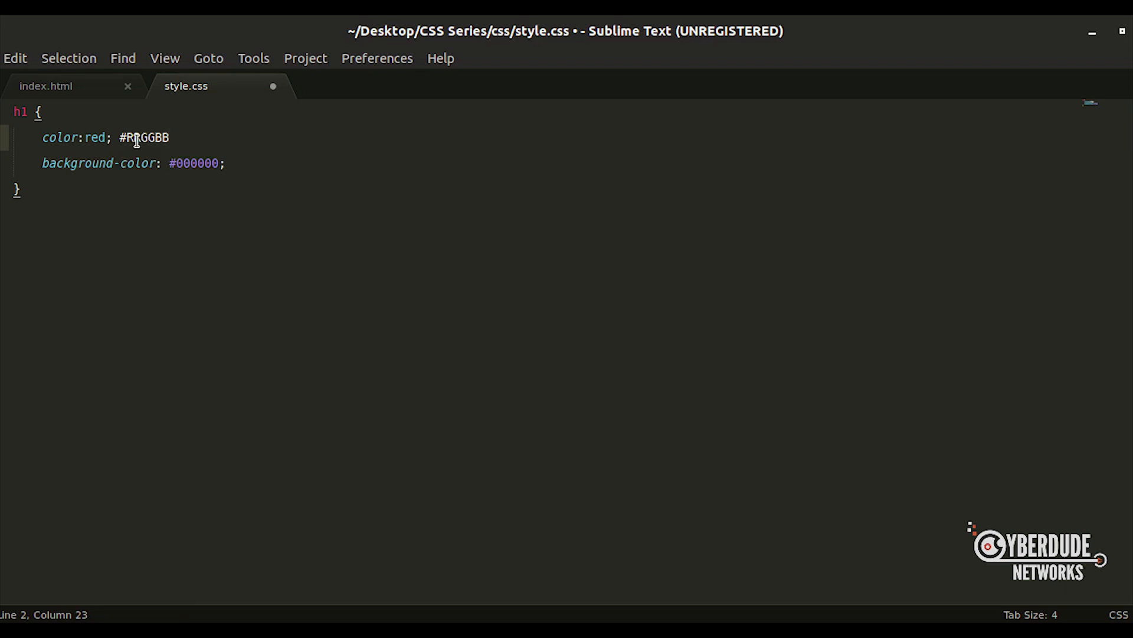
text(;)
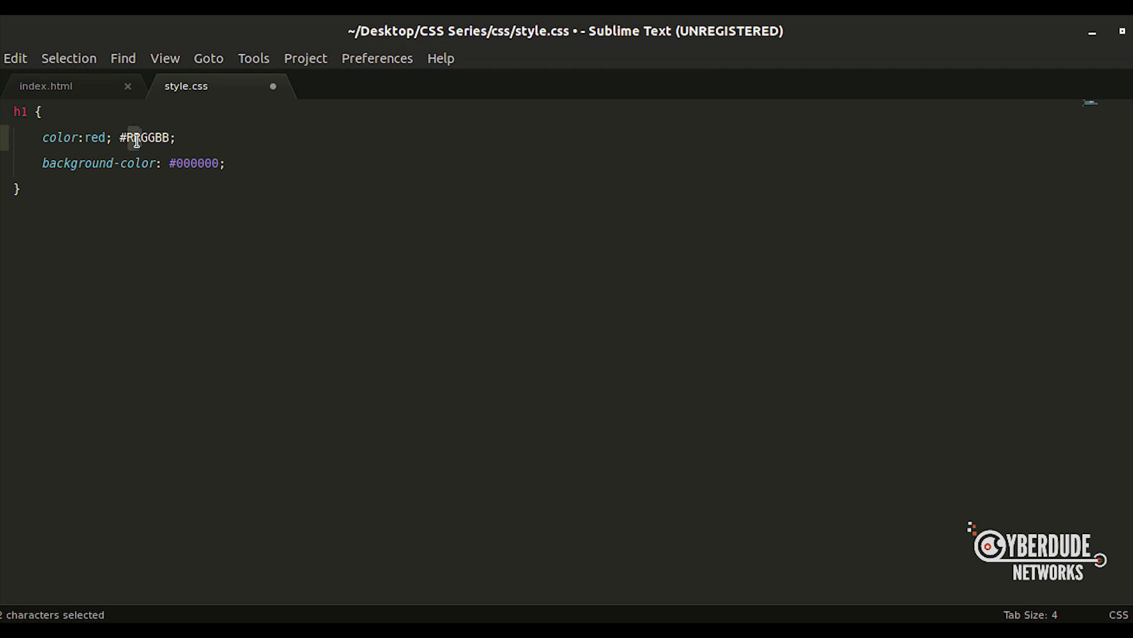
click(114, 138)
text(#)
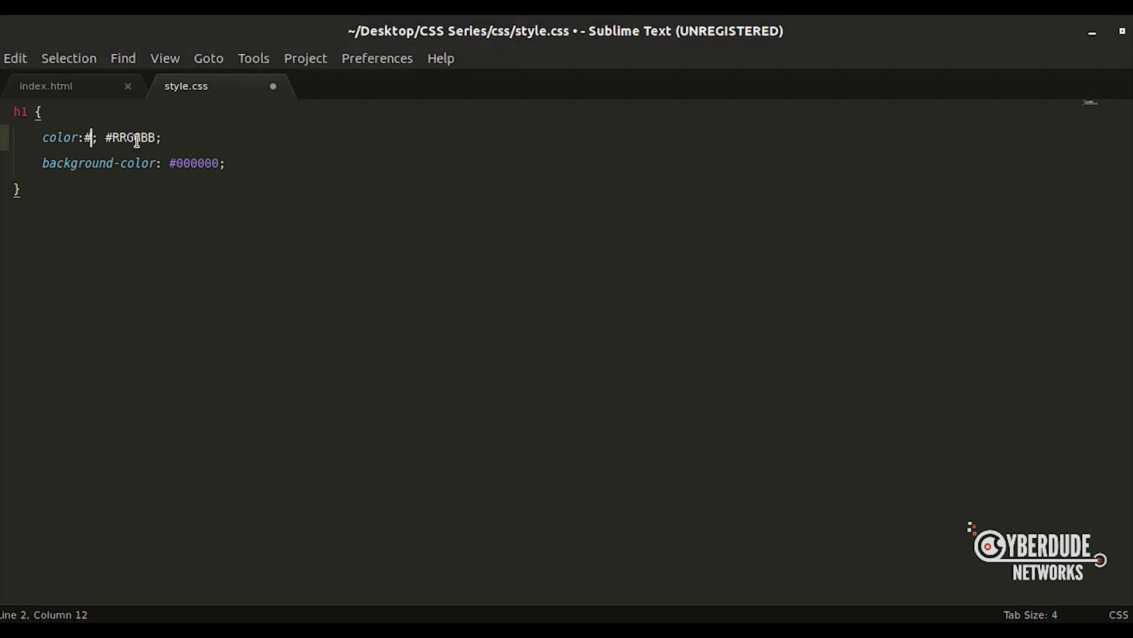
text(FF0000)
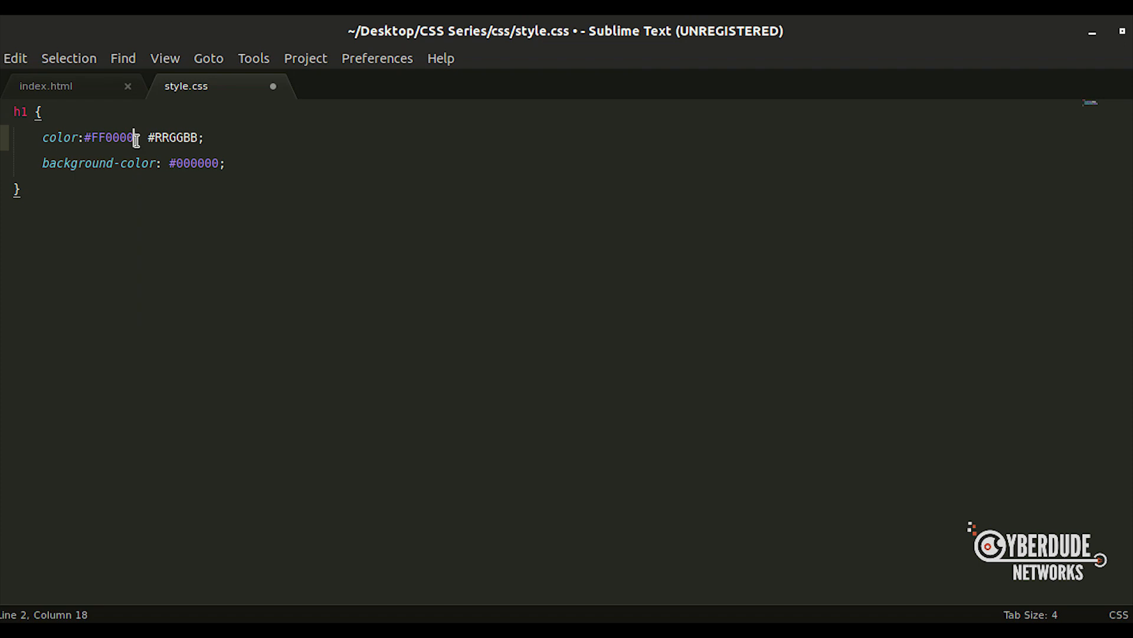
drag(149, 138, 206, 137)
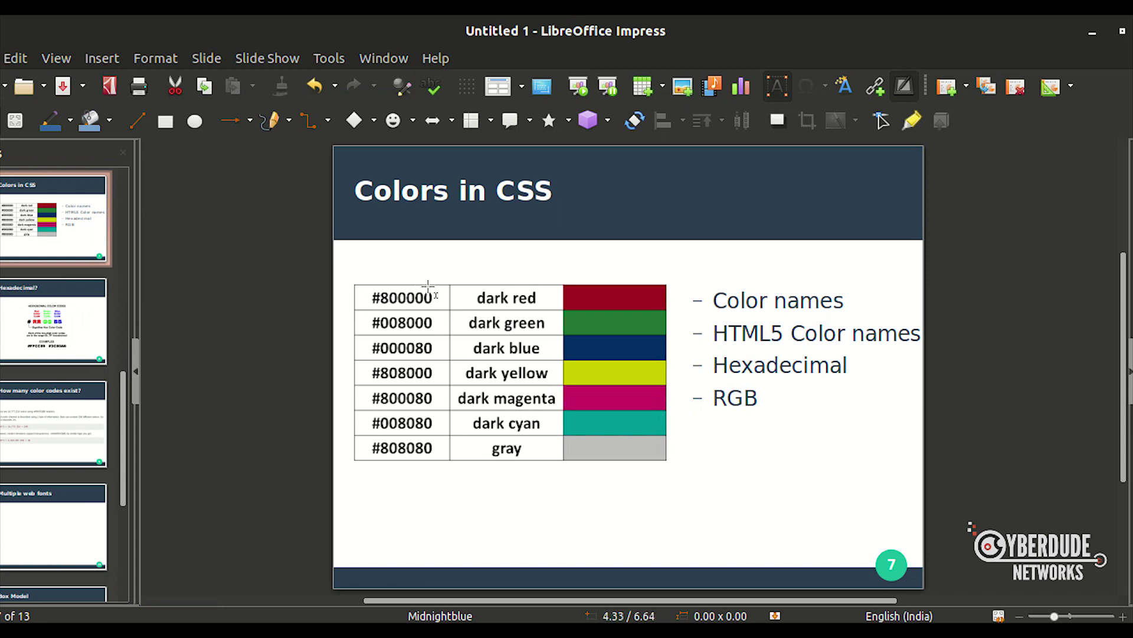
mouse_move(502, 274)
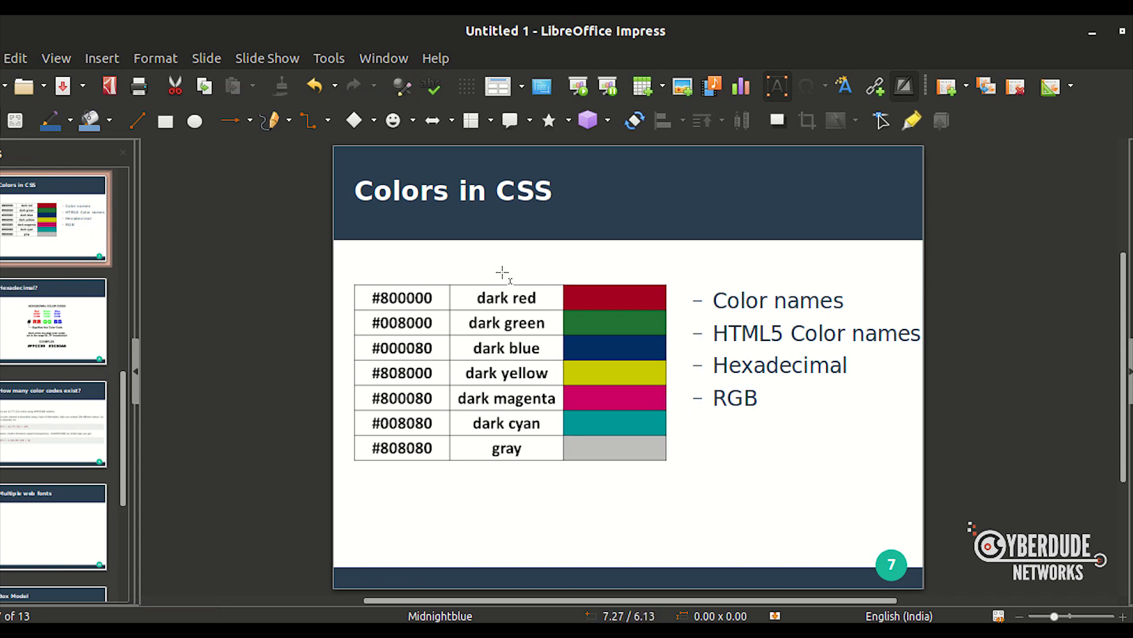
mouse_move(468, 265)
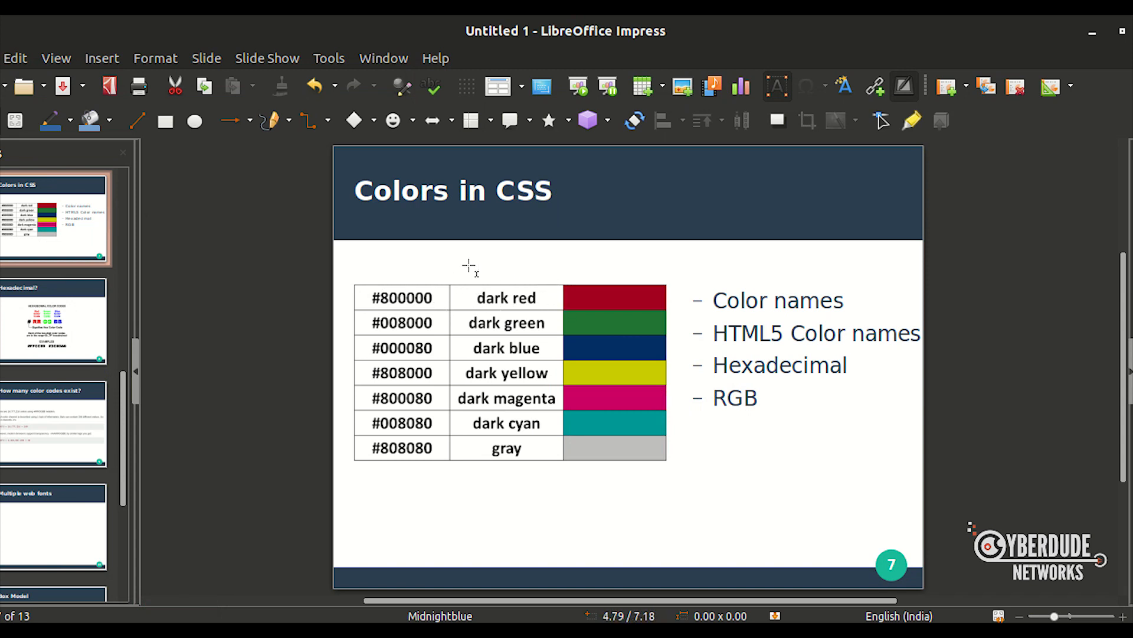
mouse_move(643, 310)
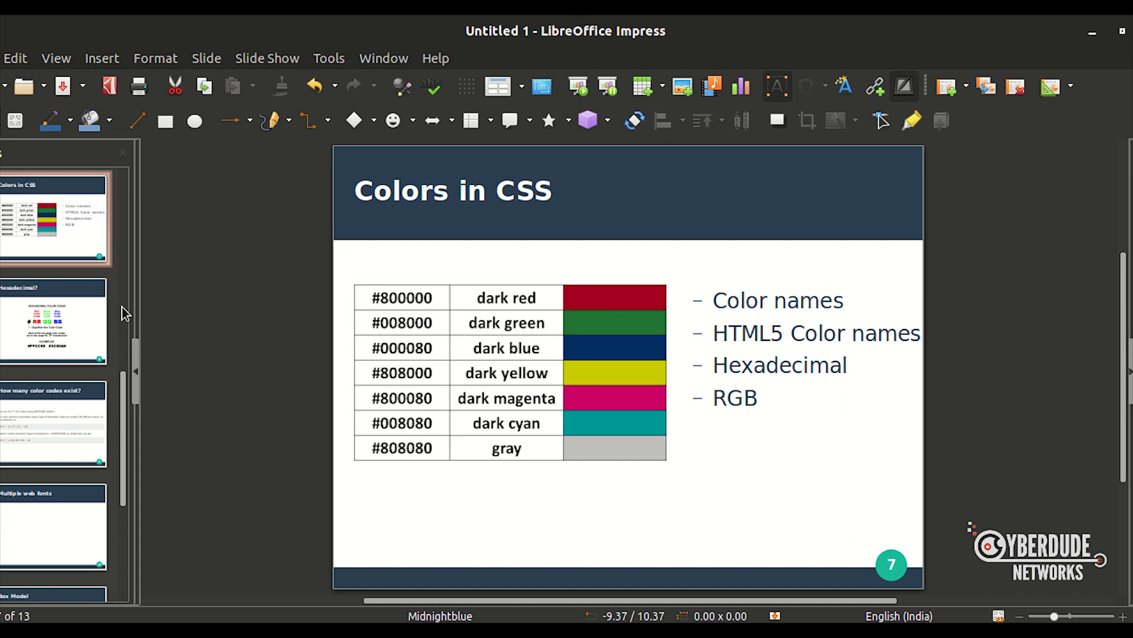
Advance from Colors in CSS to slide 9, 'How many color codes exist?'.
click(53, 424)
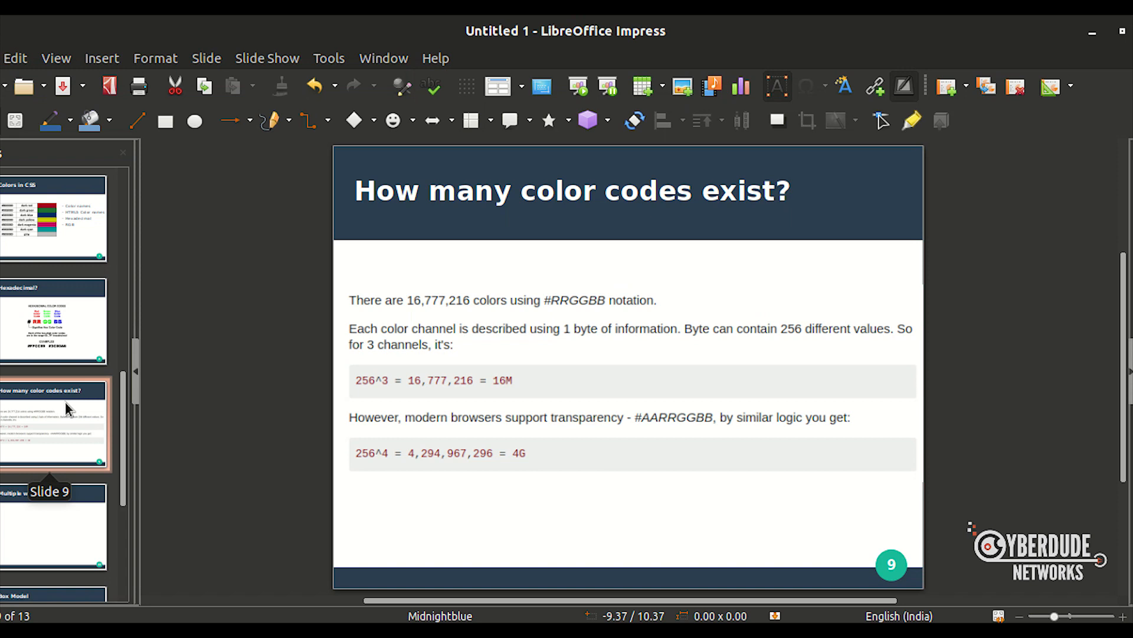
mouse_move(84, 393)
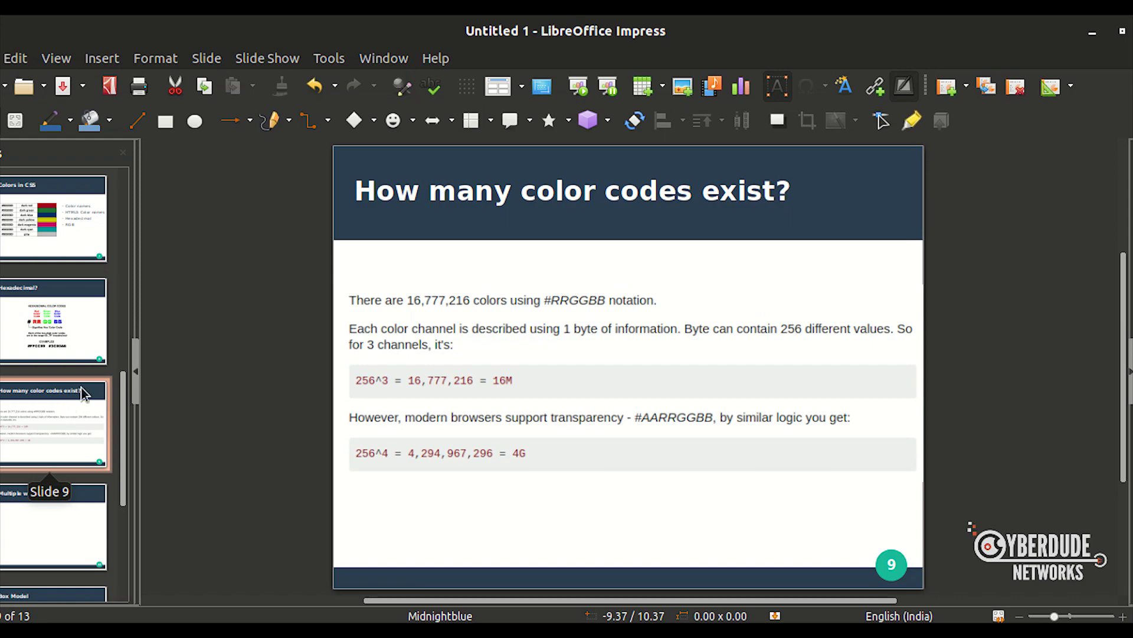